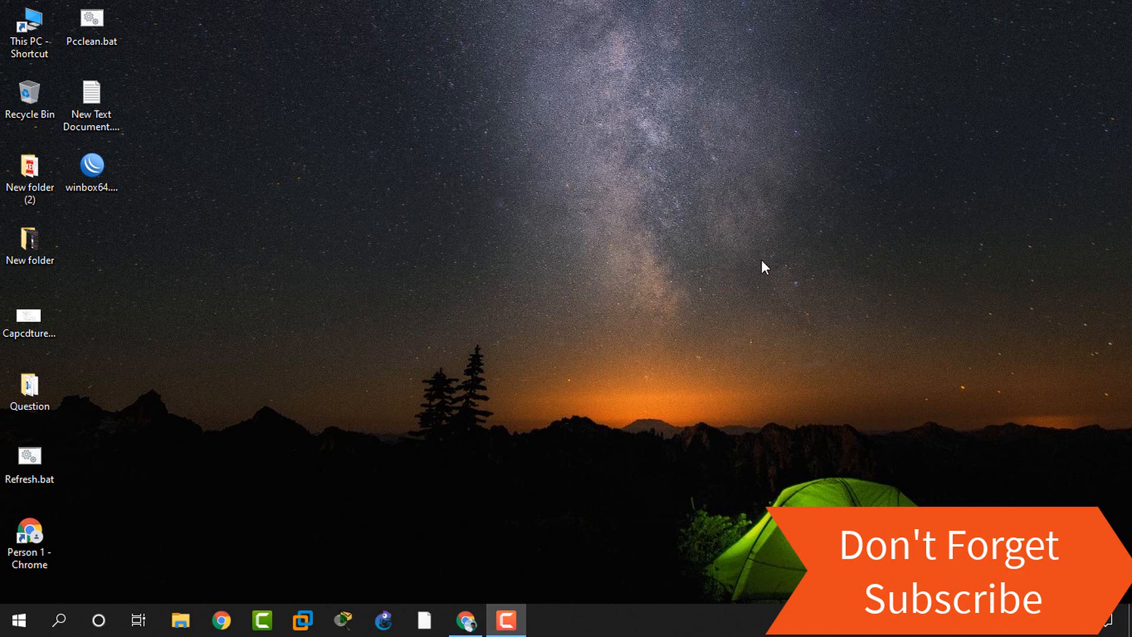
{"action": "mouse_move", "coordinate": [631, 293]}
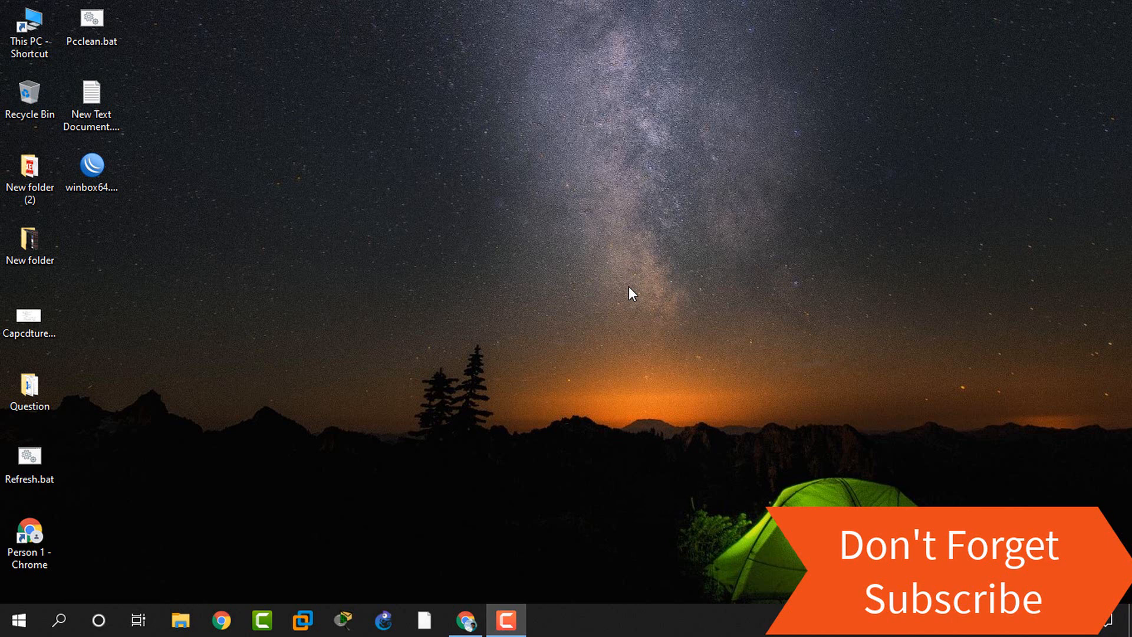
{"action": "mouse_move", "coordinate": [462, 327]}
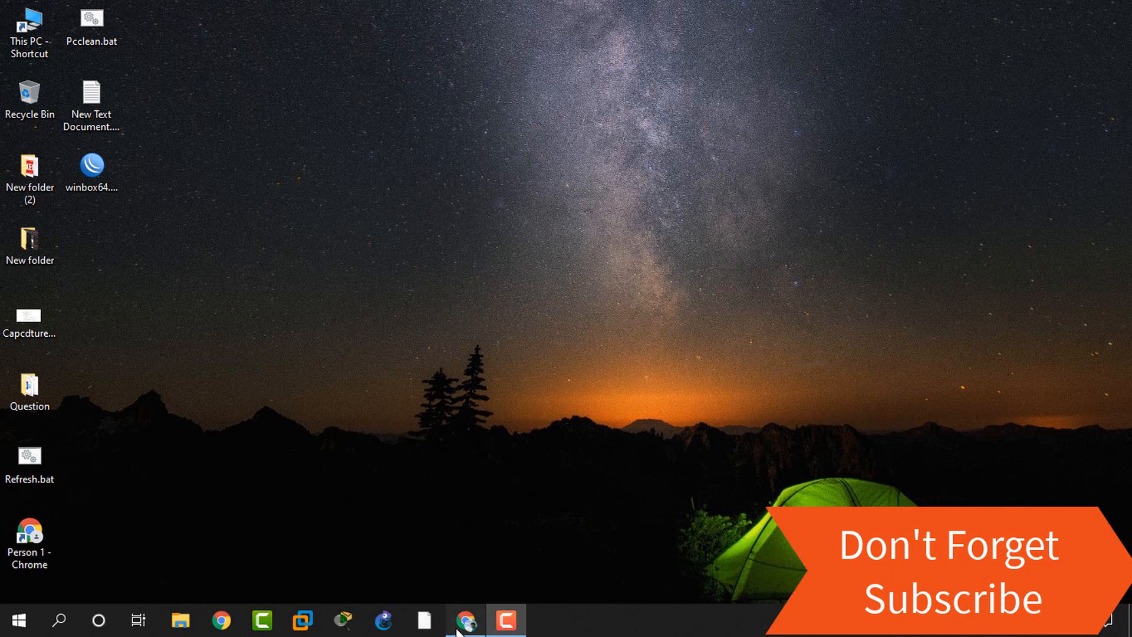
- Bring Chrome to the front and reach More tools in its main menu
{"action": "left_click", "coordinate": [465, 620]}
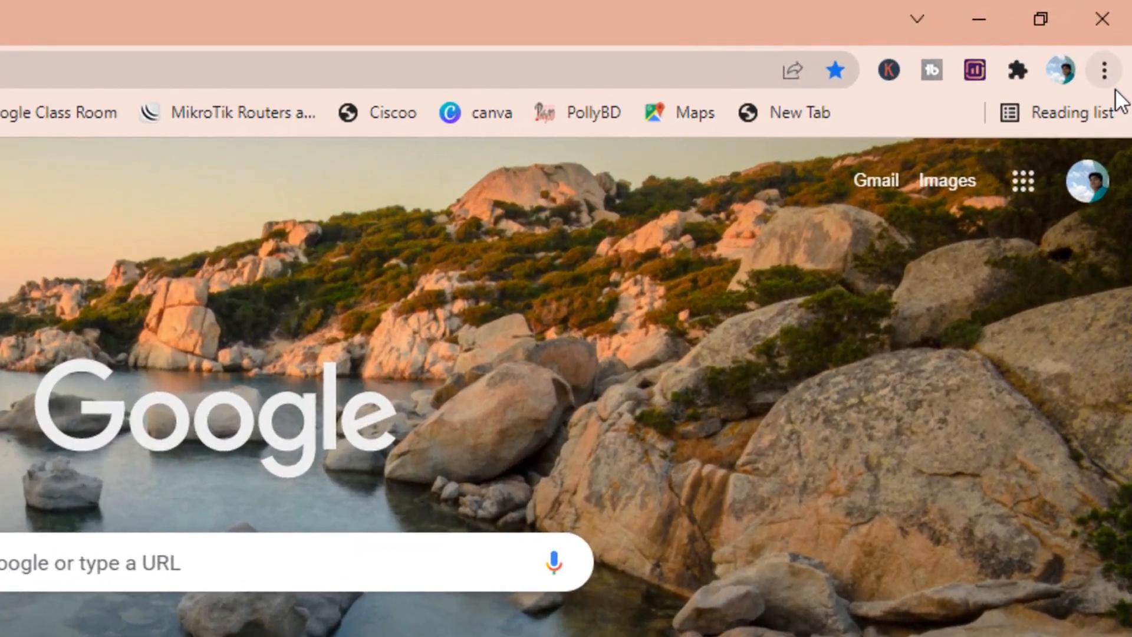
{"action": "mouse_move", "coordinate": [1105, 69]}
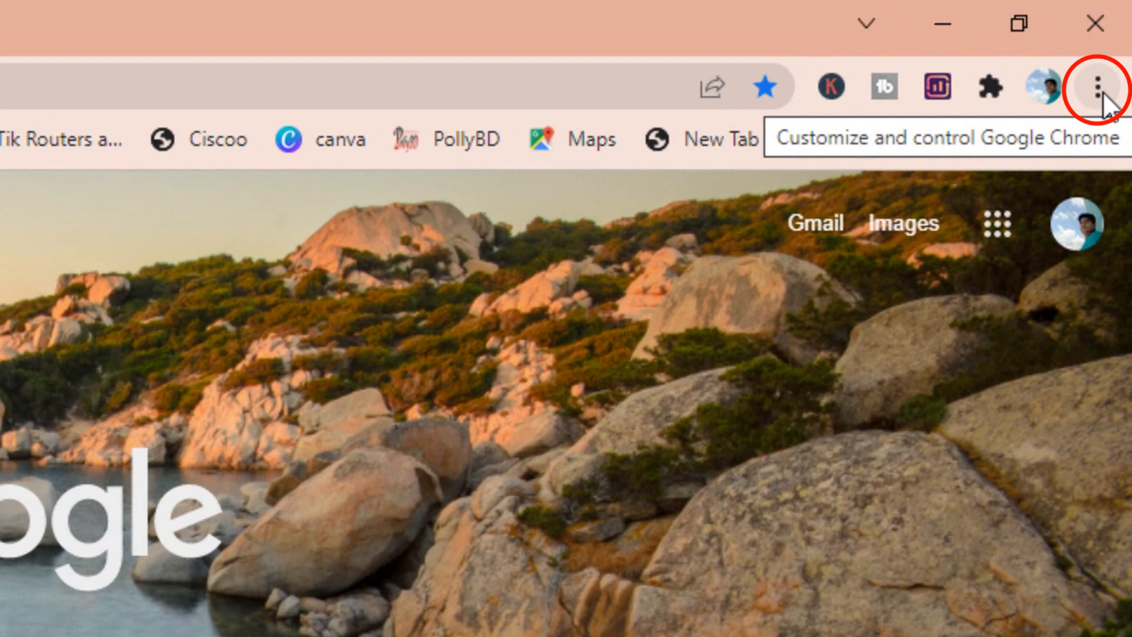
{"action": "left_click", "coordinate": [1079, 86]}
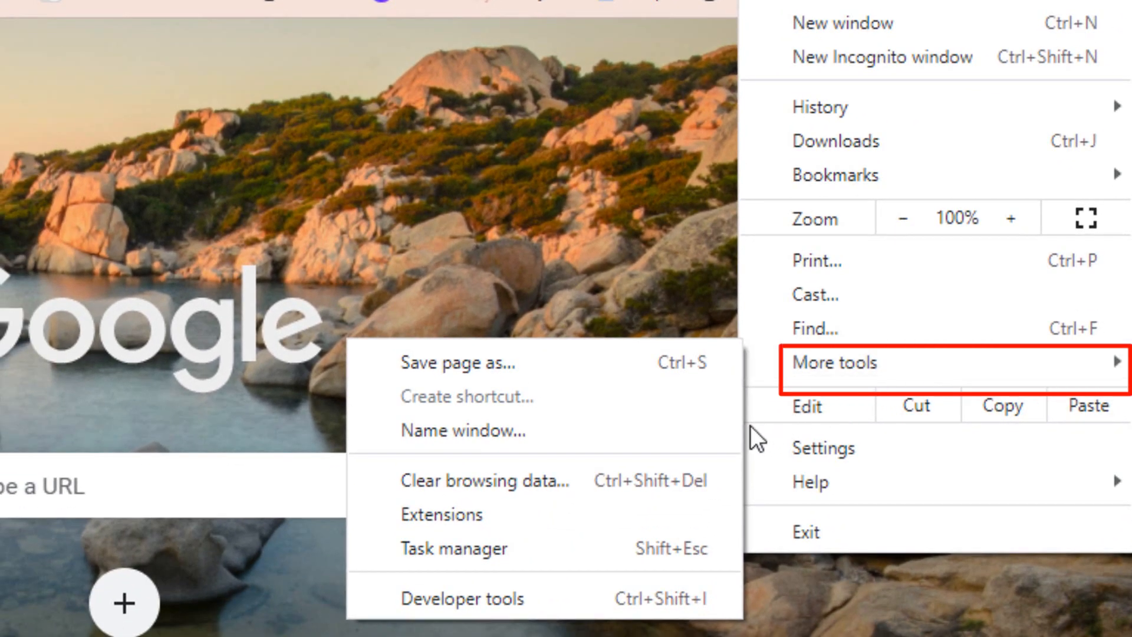
{"action": "mouse_move", "coordinate": [571, 514]}
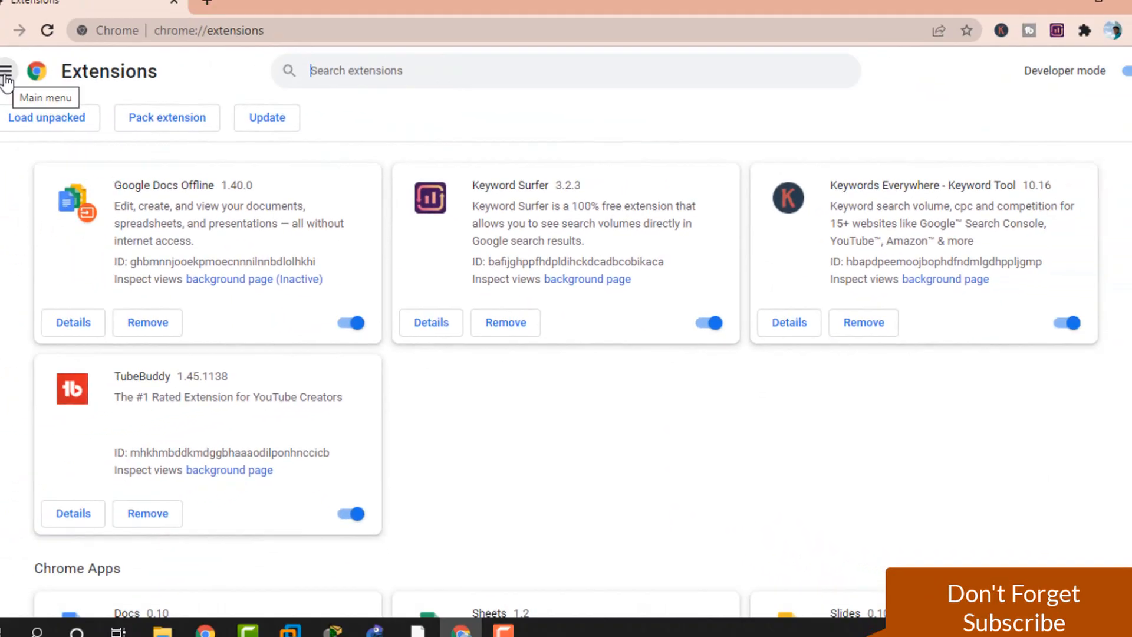
- Launch the Chrome Web Store from the Extensions page's navigation menu
{"action": "left_click", "coordinate": [8, 71]}
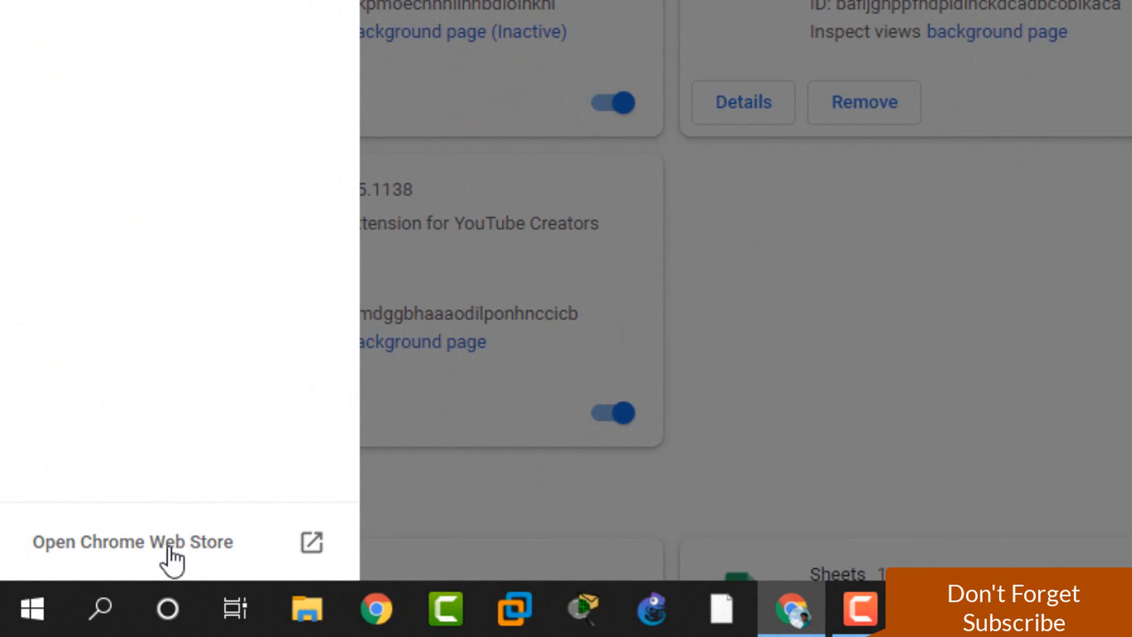
{"action": "mouse_move", "coordinate": [316, 563]}
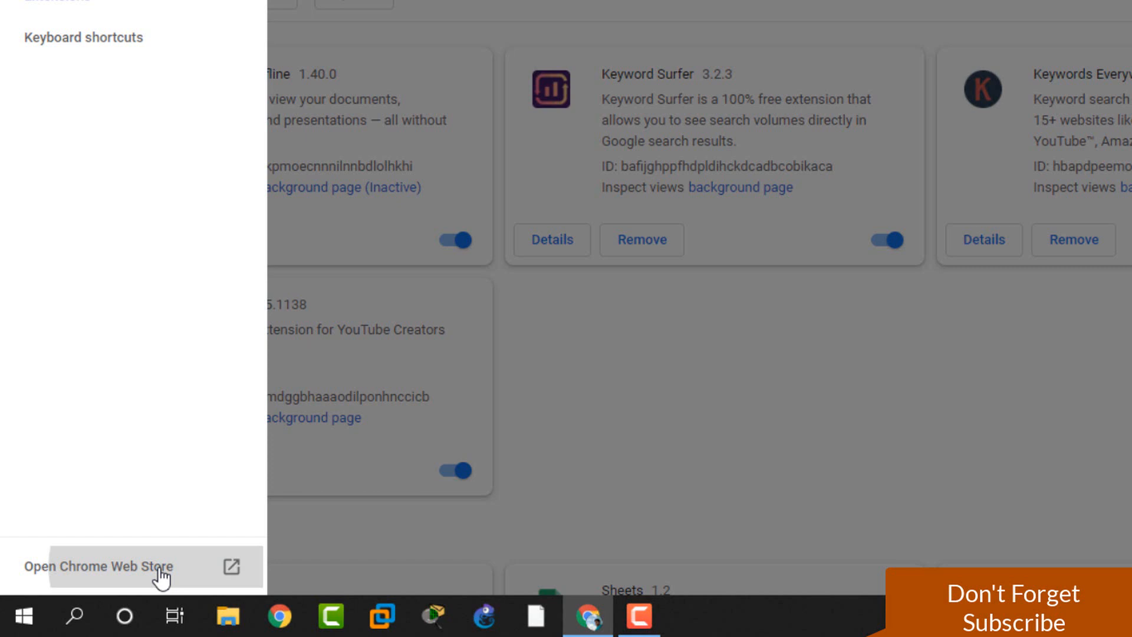
{"action": "left_click", "coordinate": [98, 566]}
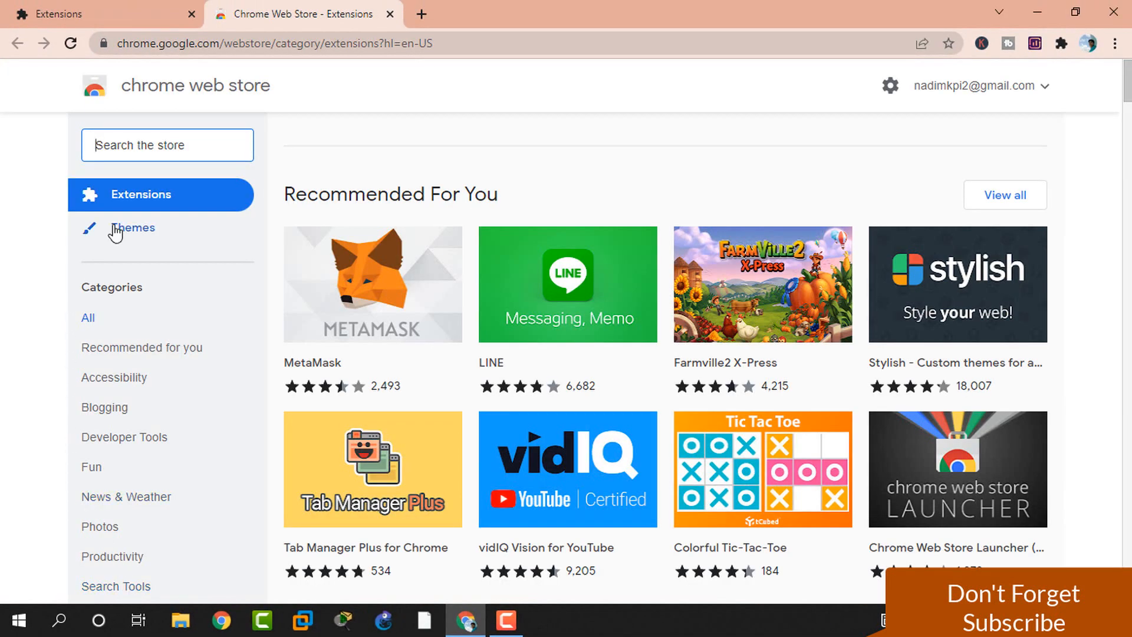
- Search the Web Store for "lock pw" so LockPW tops the results
{"action": "left_click", "coordinate": [167, 144]}
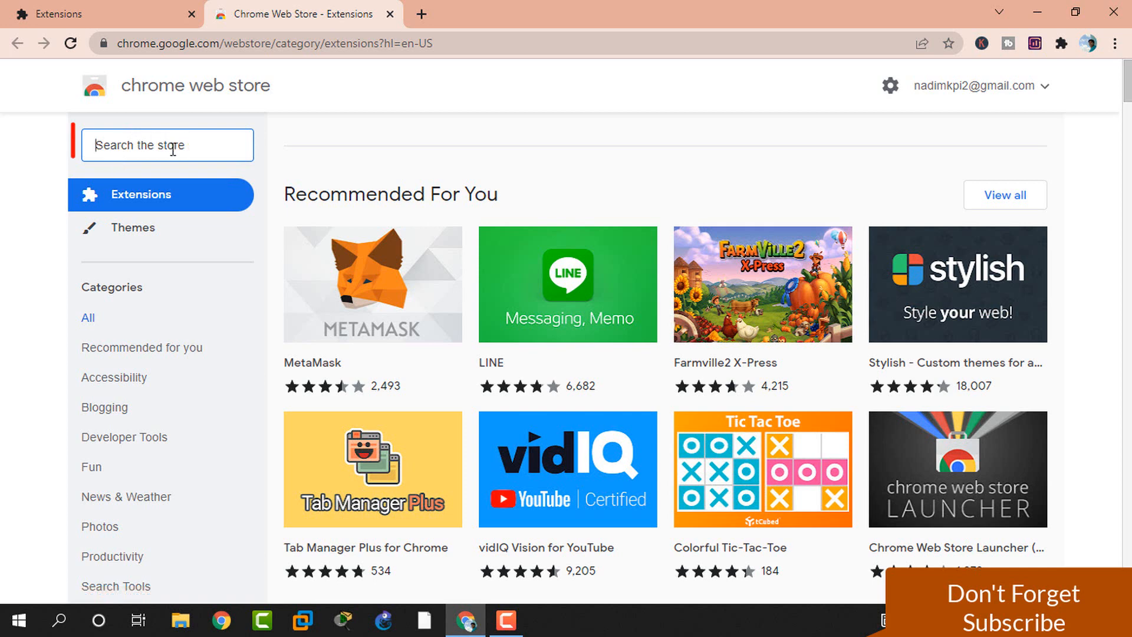
{"action": "left_click", "coordinate": [168, 145]}
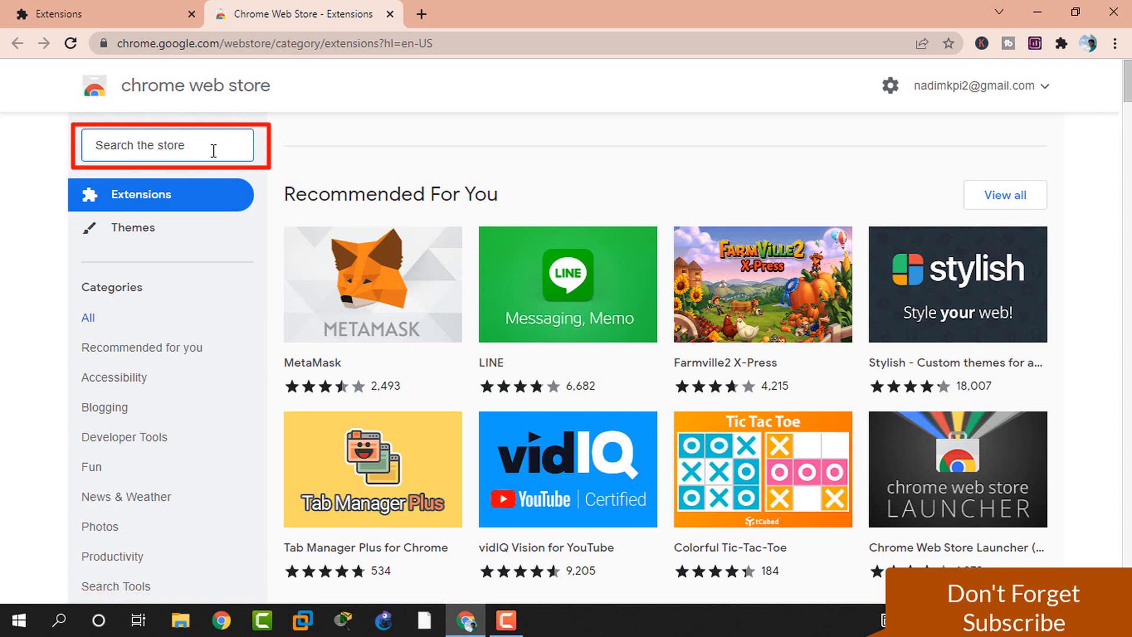
{"action": "mouse_move", "coordinate": [174, 149]}
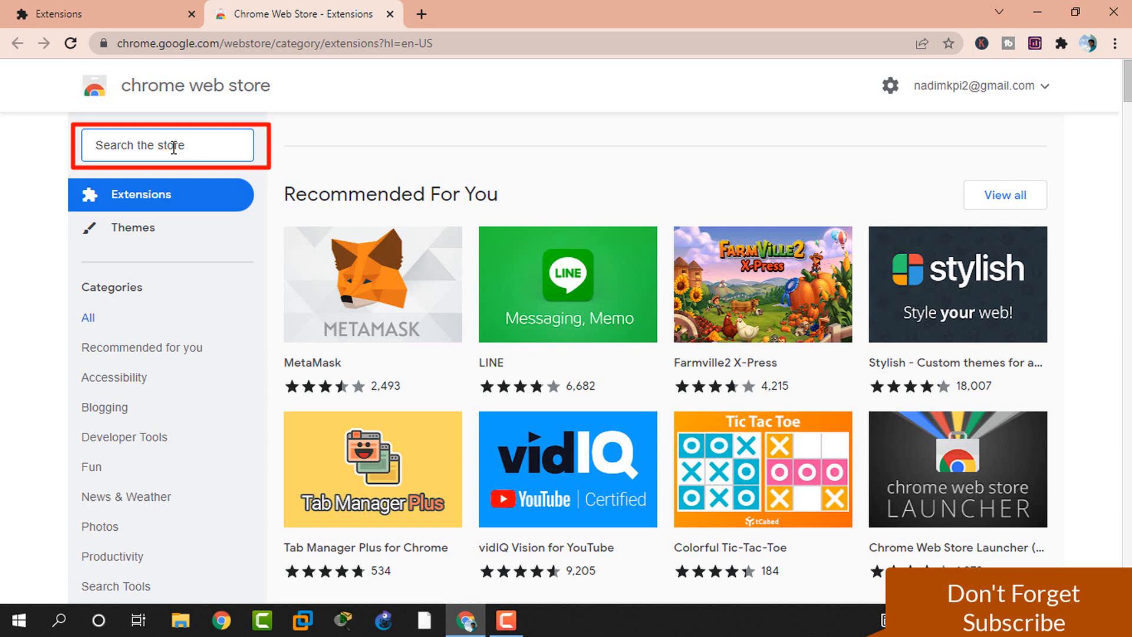
{"action": "type", "text": "lock pw"}
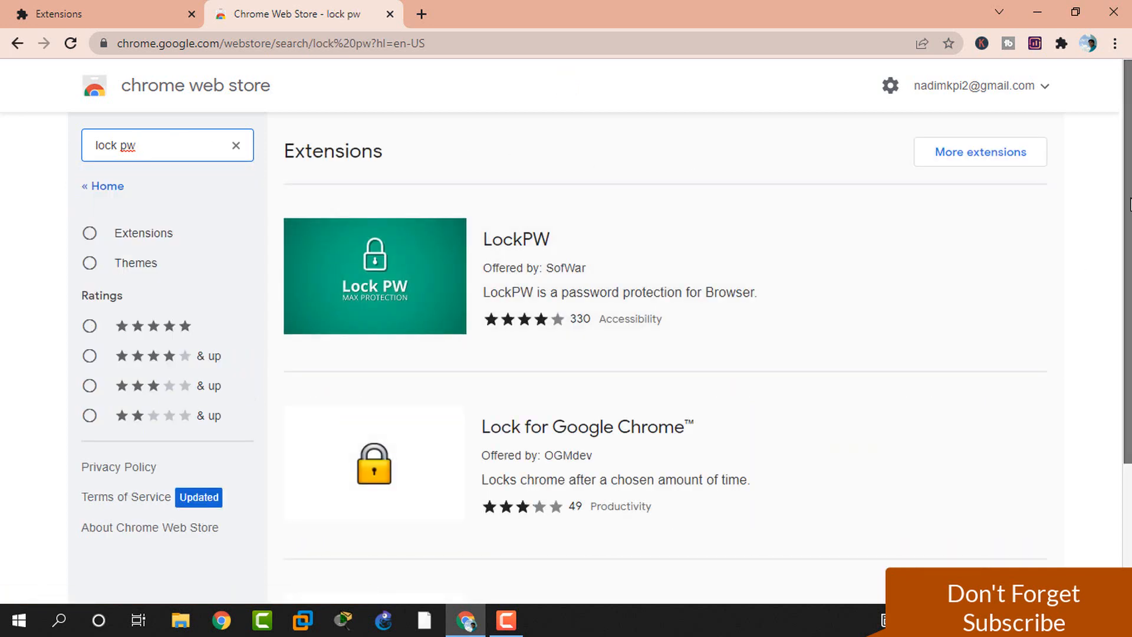
- Go to the LockPW by SofWar detail page from the search results
{"action": "scroll", "scroll_direction": "down", "scroll_amount": 3}
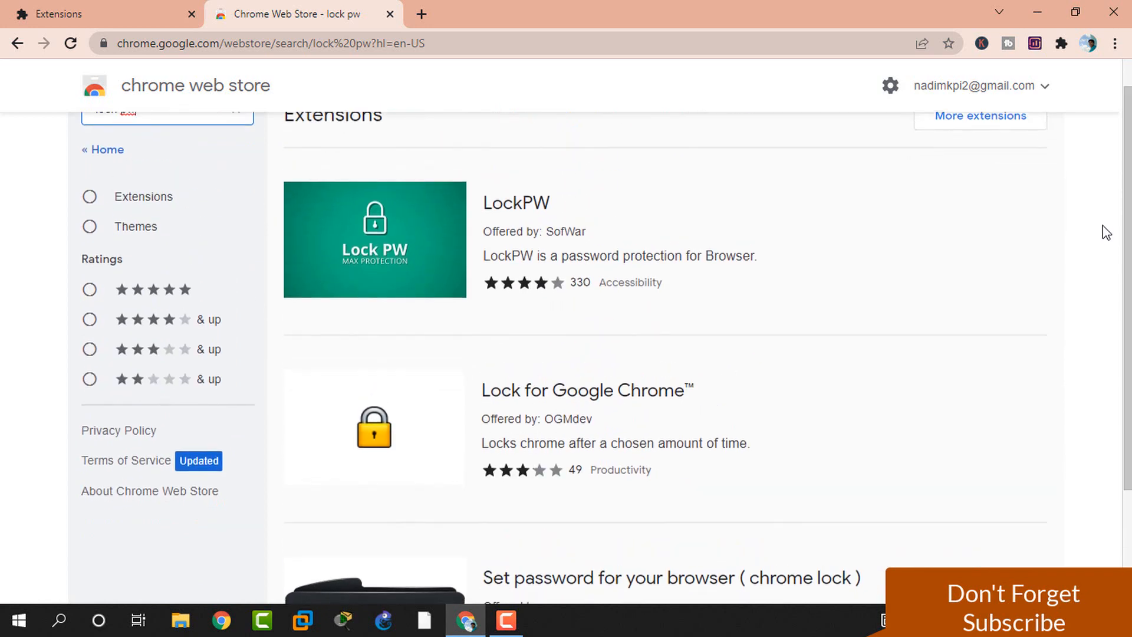
{"action": "mouse_move", "coordinate": [546, 201]}
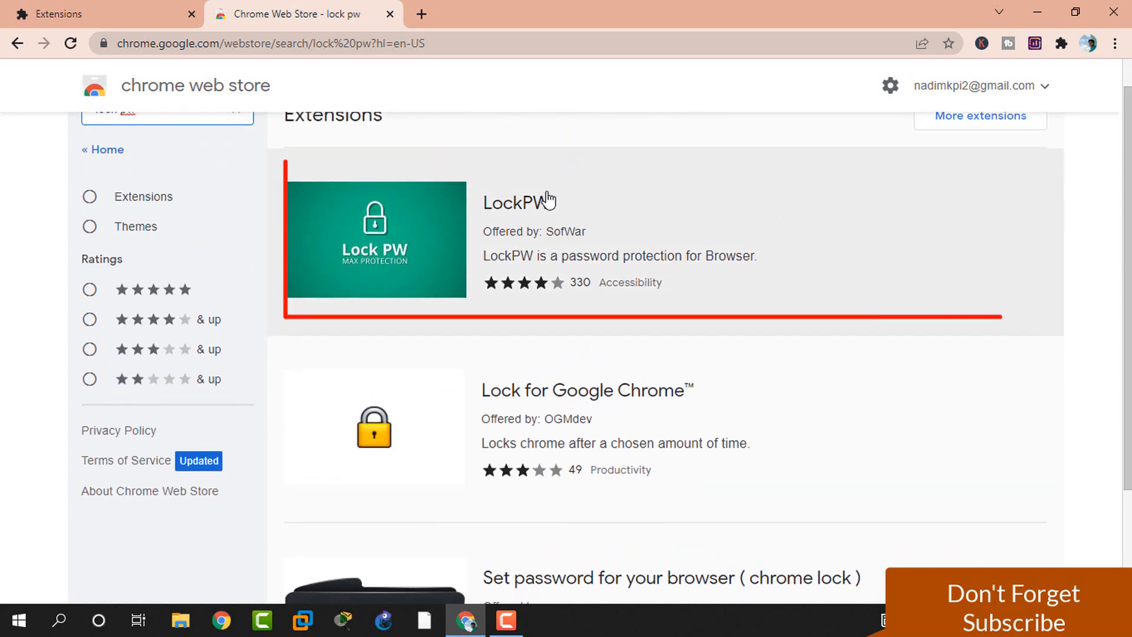
{"action": "left_click", "coordinate": [529, 200]}
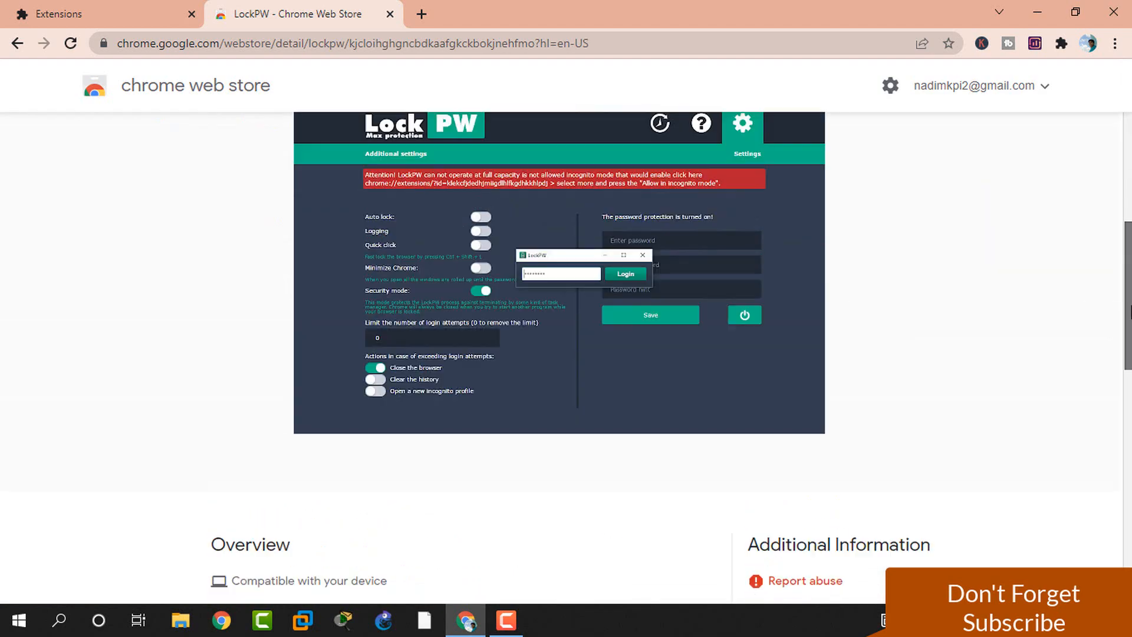
{"action": "scroll", "scroll_direction": "up", "scroll_amount": 3}
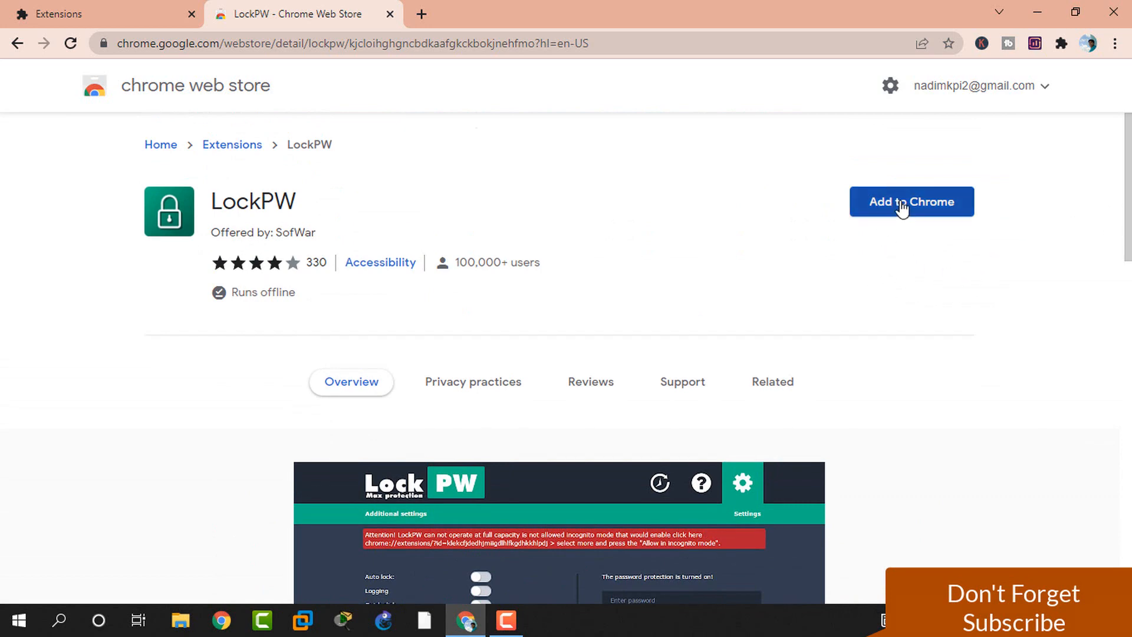
- Add LockPW to Chrome, confirming the Add extension prompt
{"action": "left_click", "coordinate": [911, 202]}
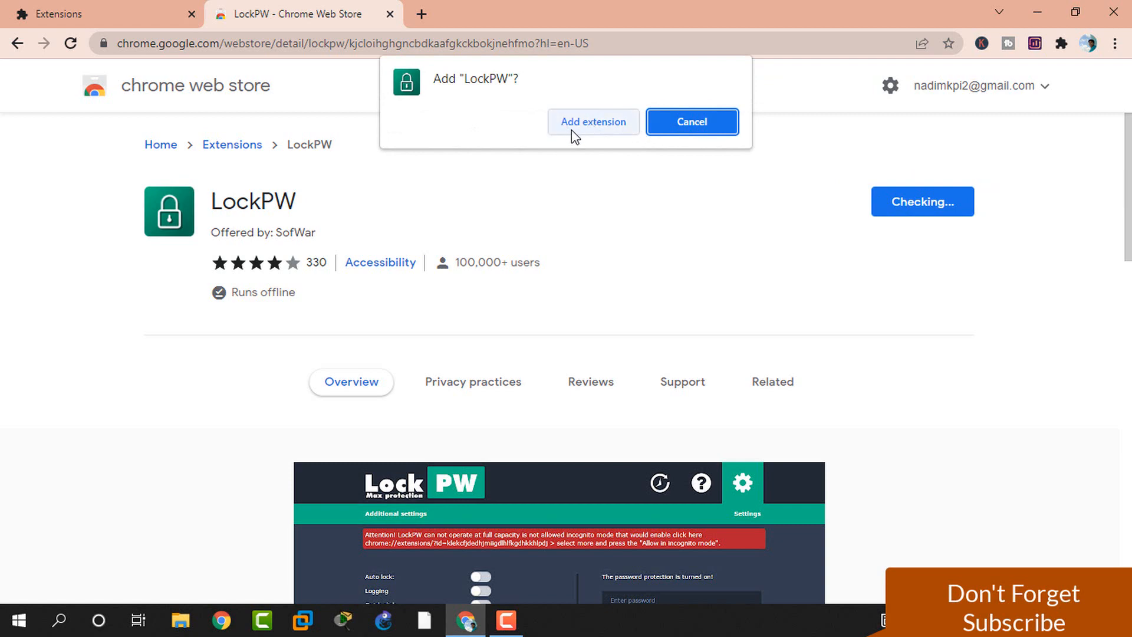
{"action": "left_click", "coordinate": [593, 121]}
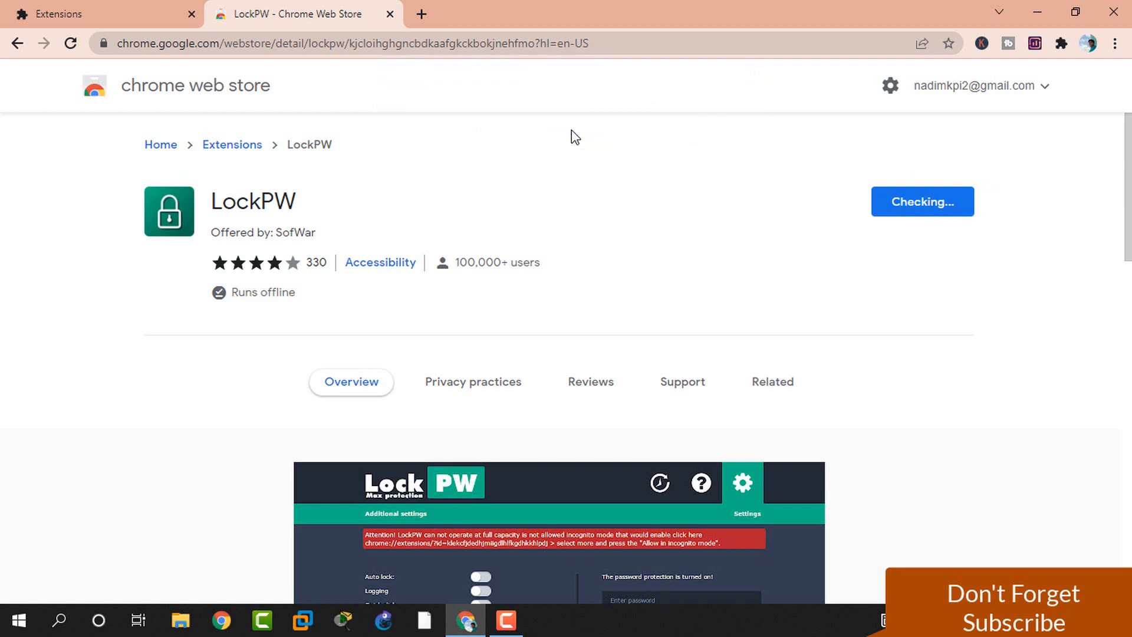
{"action": "left_click", "coordinate": [923, 201]}
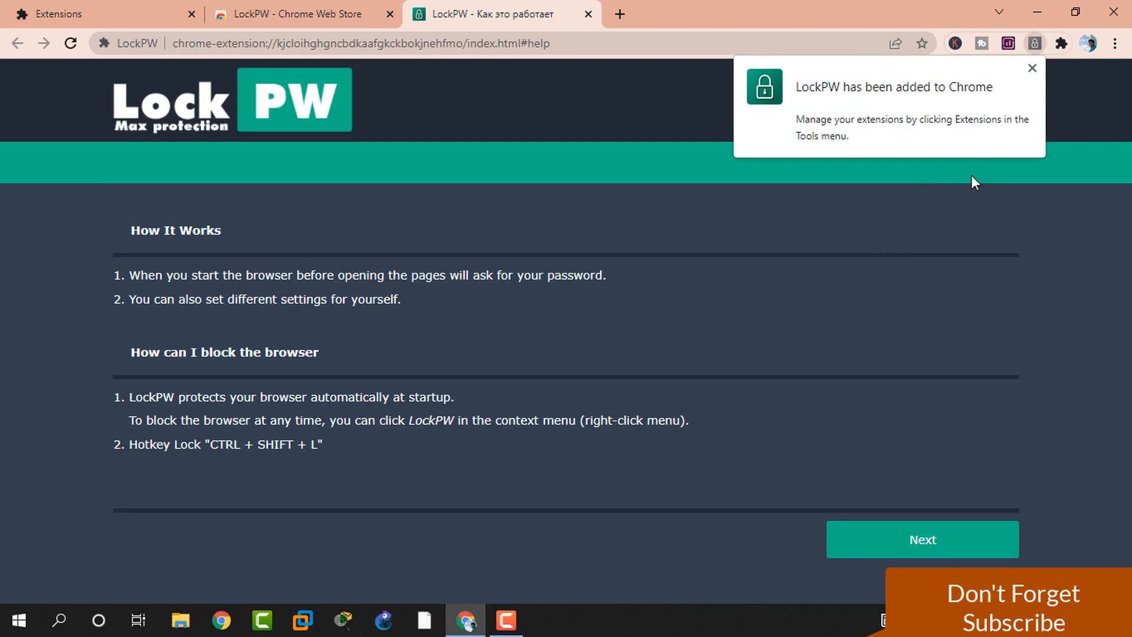
- Dismiss the LockPW added-to-Chrome notice on the How It Works page
{"action": "left_click", "coordinate": [1031, 69]}
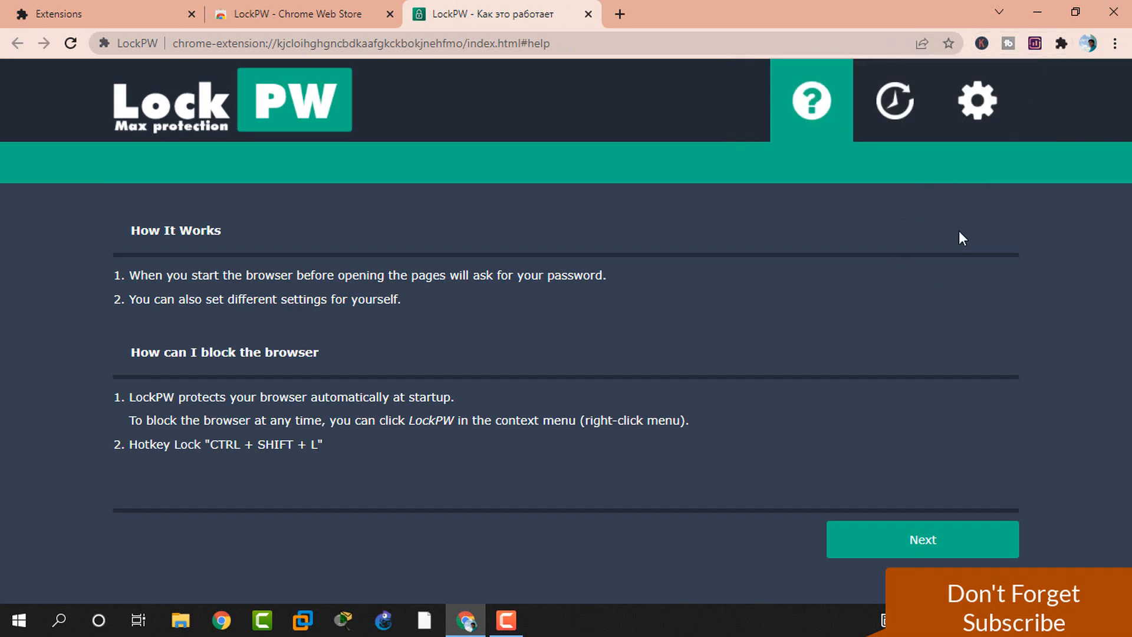
{"action": "mouse_move", "coordinate": [894, 539]}
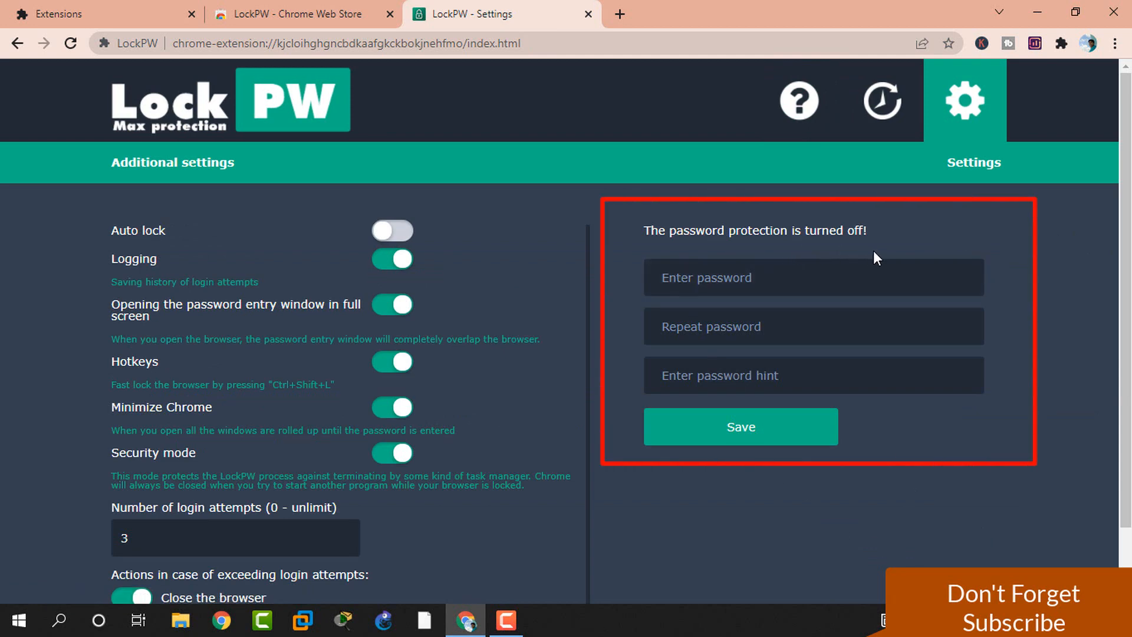
- Enter a LockPW password with hint 7 and save, turning protection on
{"action": "left_click", "coordinate": [813, 277]}
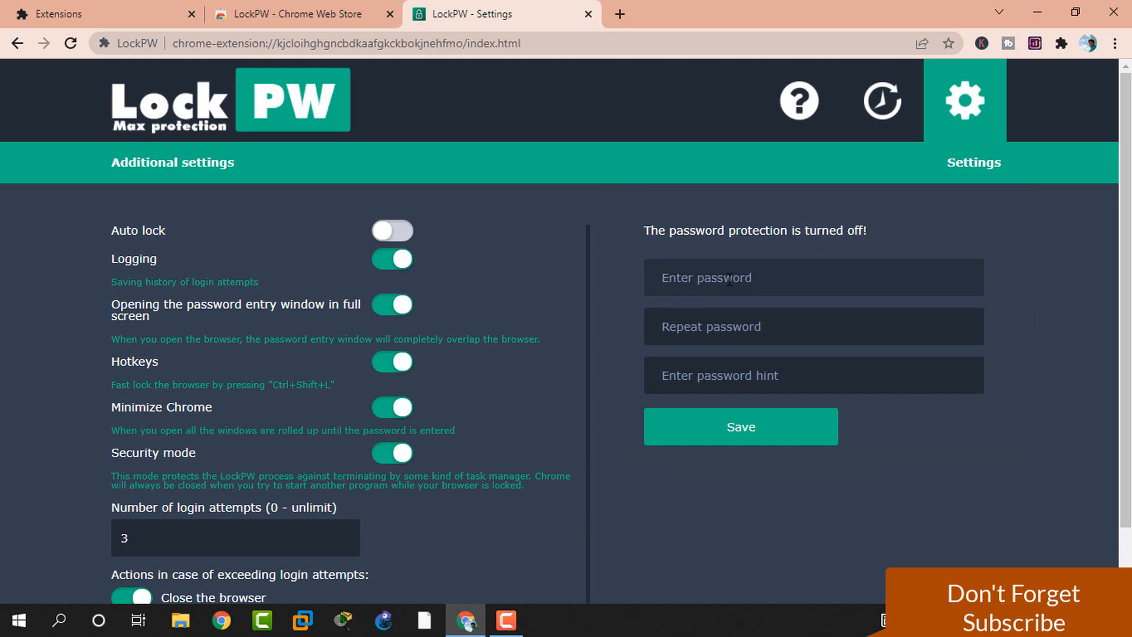
{"action": "left_click", "coordinate": [721, 278]}
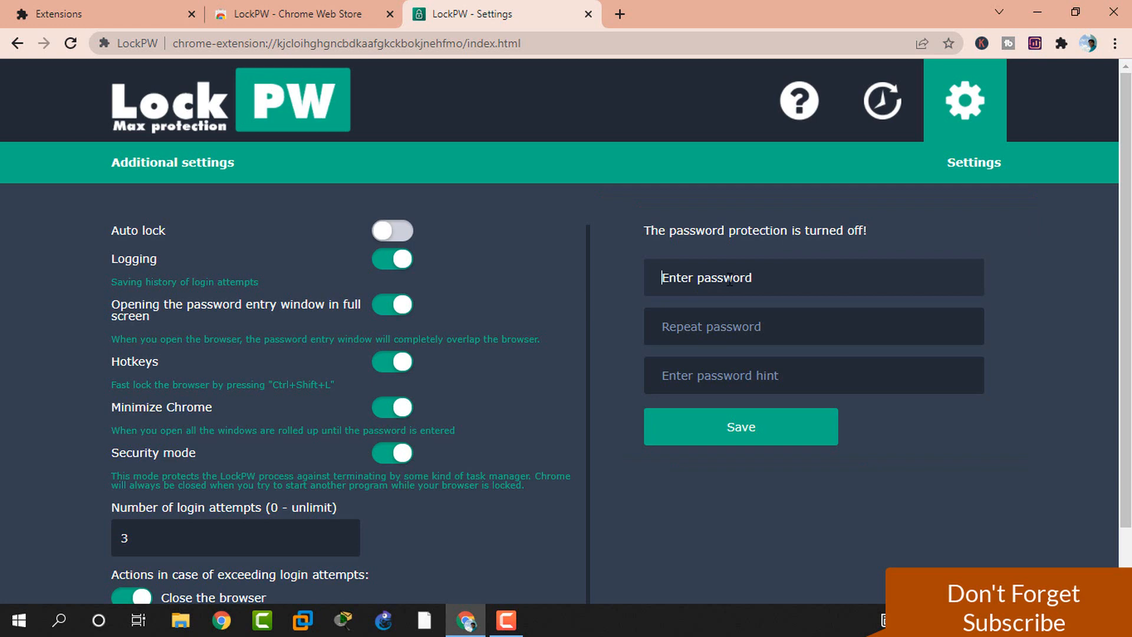
{"action": "type", "text": "••••"}
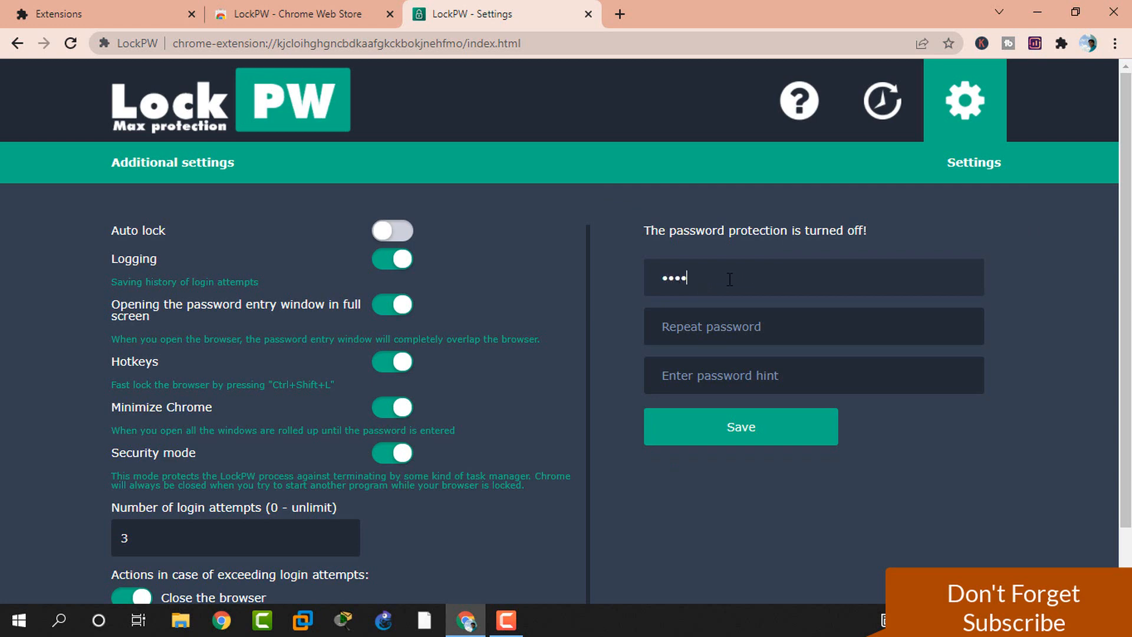
{"action": "key", "text": "Backspace"}
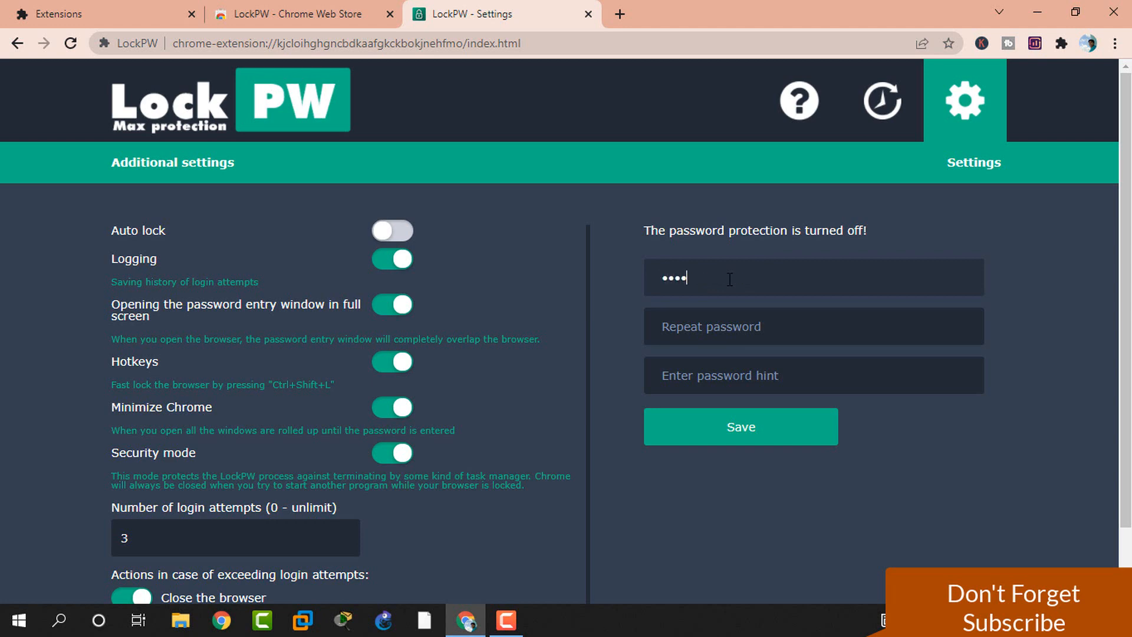
{"action": "type", "text": "••"}
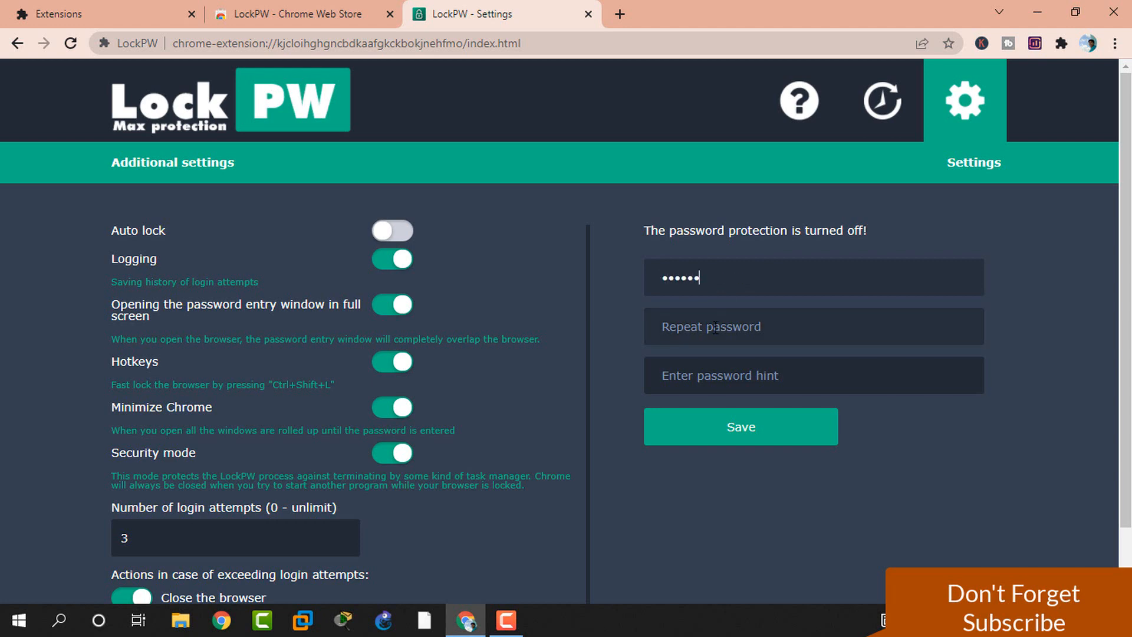
{"action": "type", "text": "•••"}
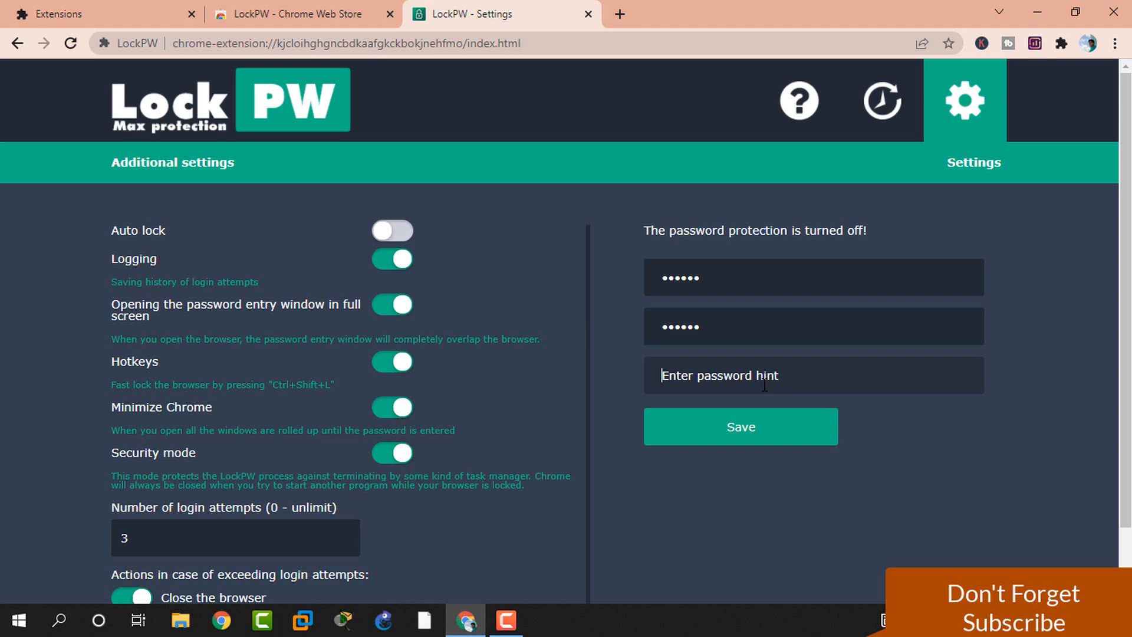
{"action": "type", "text": "7"}
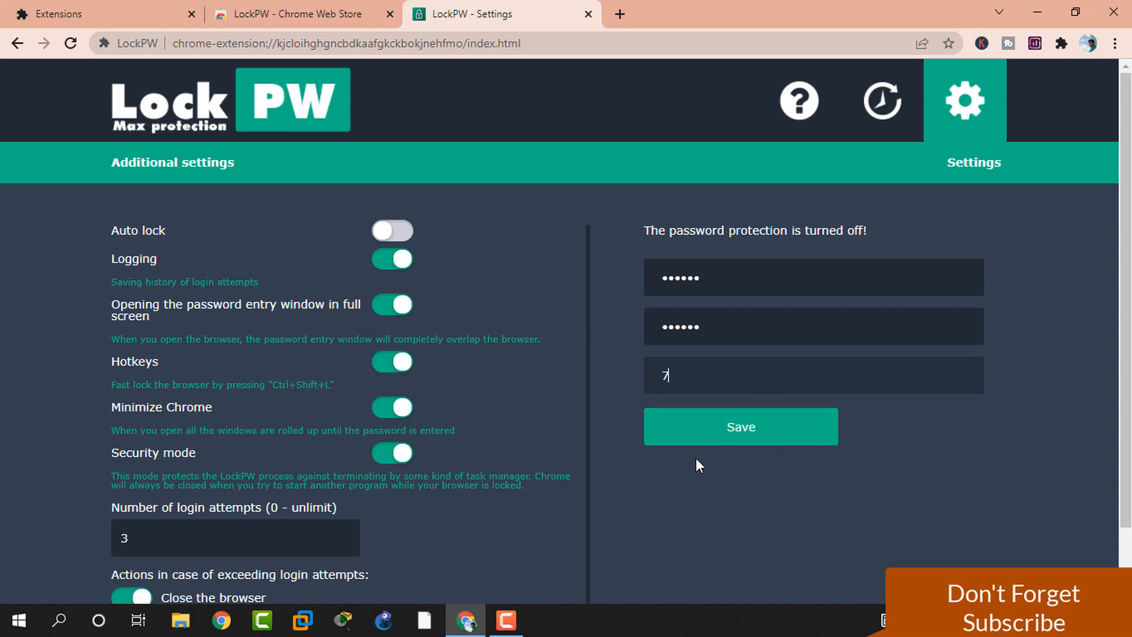
{"action": "left_click", "coordinate": [740, 426]}
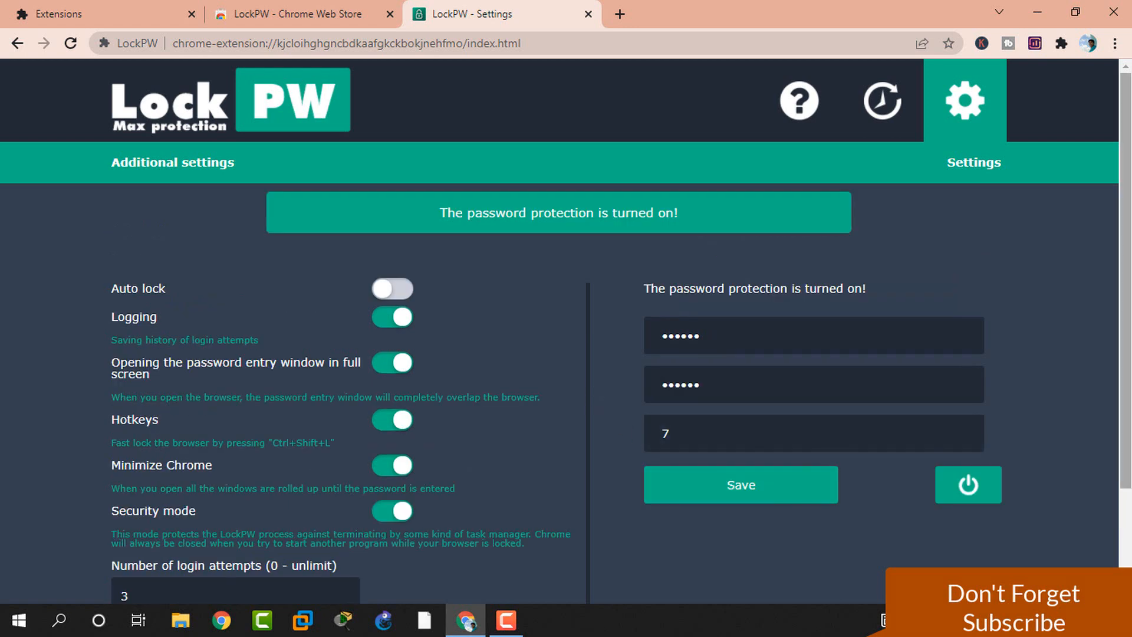
{"action": "scroll", "scroll_direction": "down", "scroll_amount": 3}
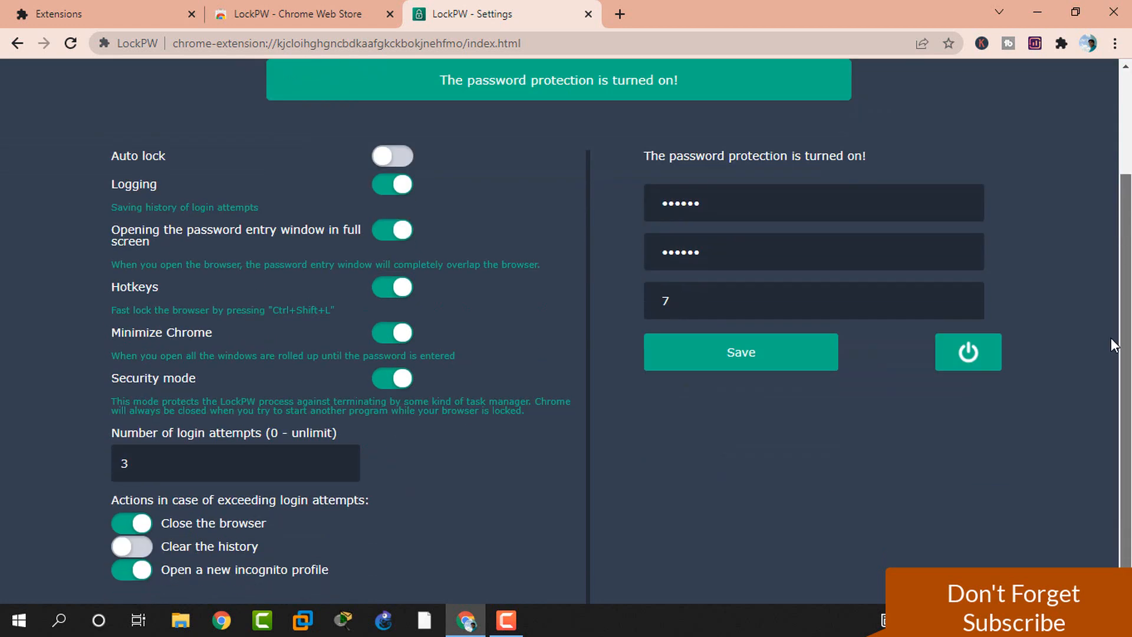
{"action": "mouse_move", "coordinate": [641, 23]}
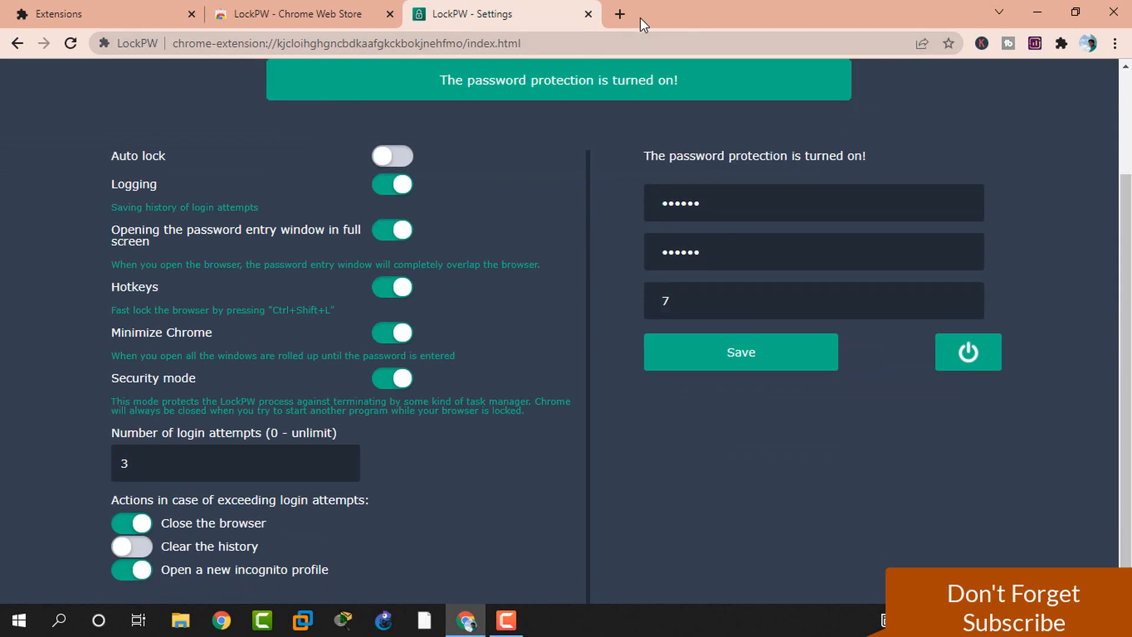
- Add a new tab, then close the Chrome window to return to the desktop
{"action": "left_click", "coordinate": [619, 15]}
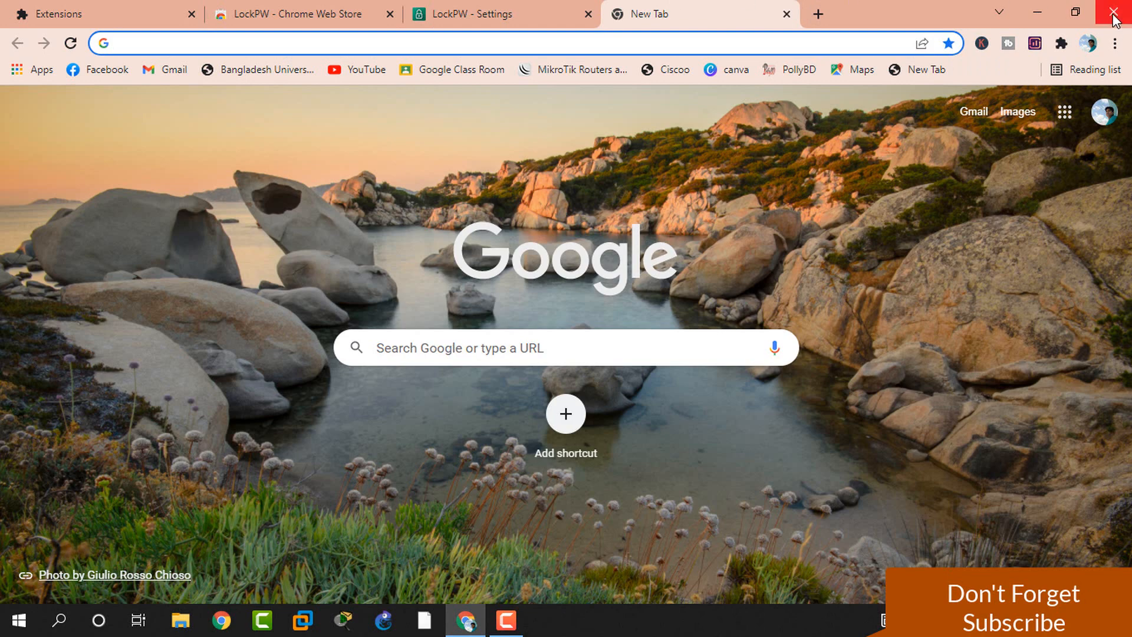
{"action": "left_click", "coordinate": [1115, 13]}
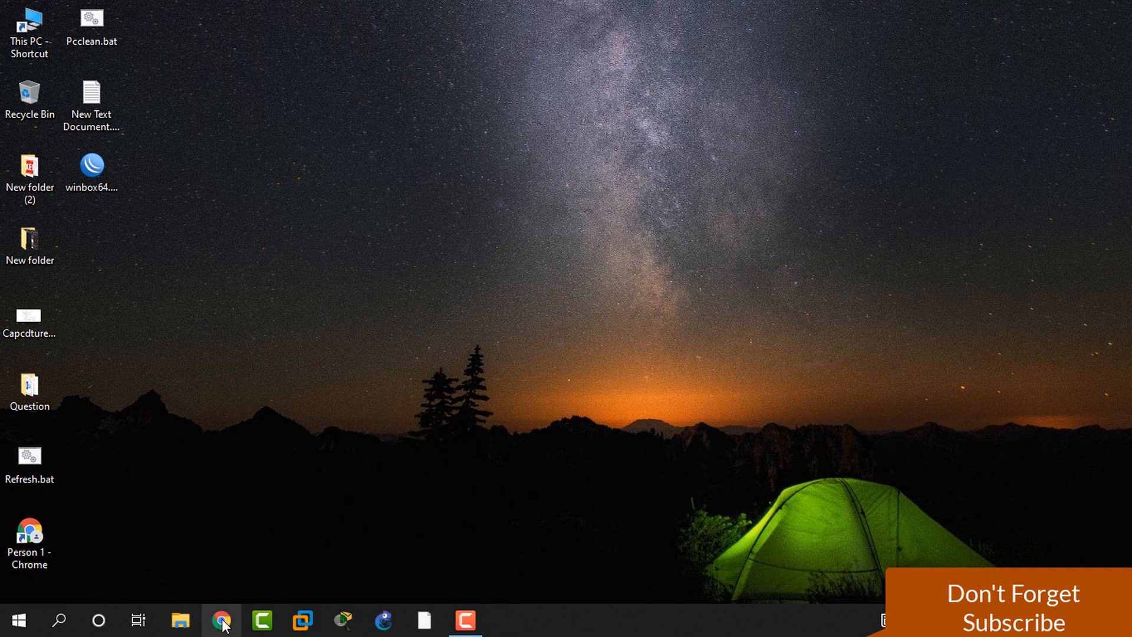
- Relaunch Chrome and unlock LockPW, retrying after a rejected first password
{"action": "left_click", "coordinate": [221, 619]}
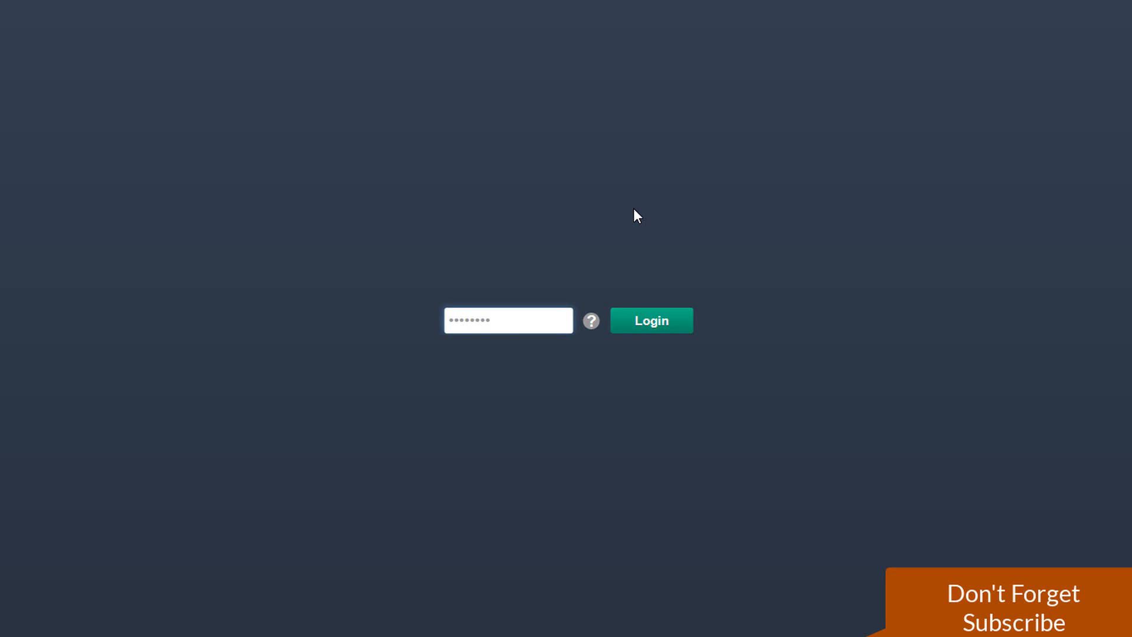
{"action": "mouse_move", "coordinate": [589, 221]}
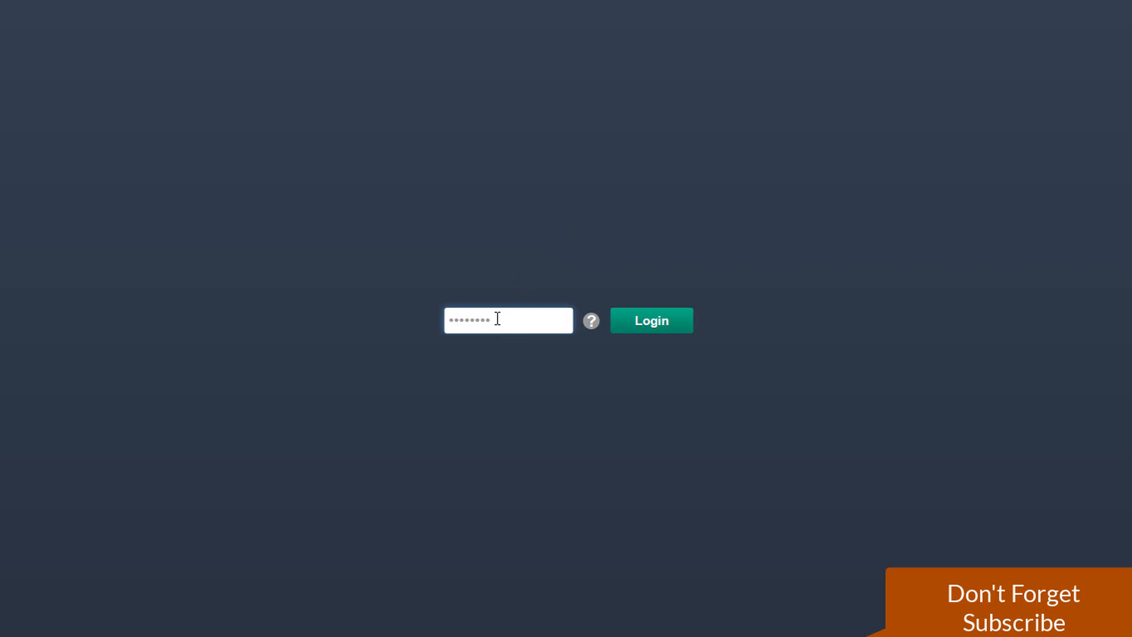
{"action": "key", "text": "backspace"}
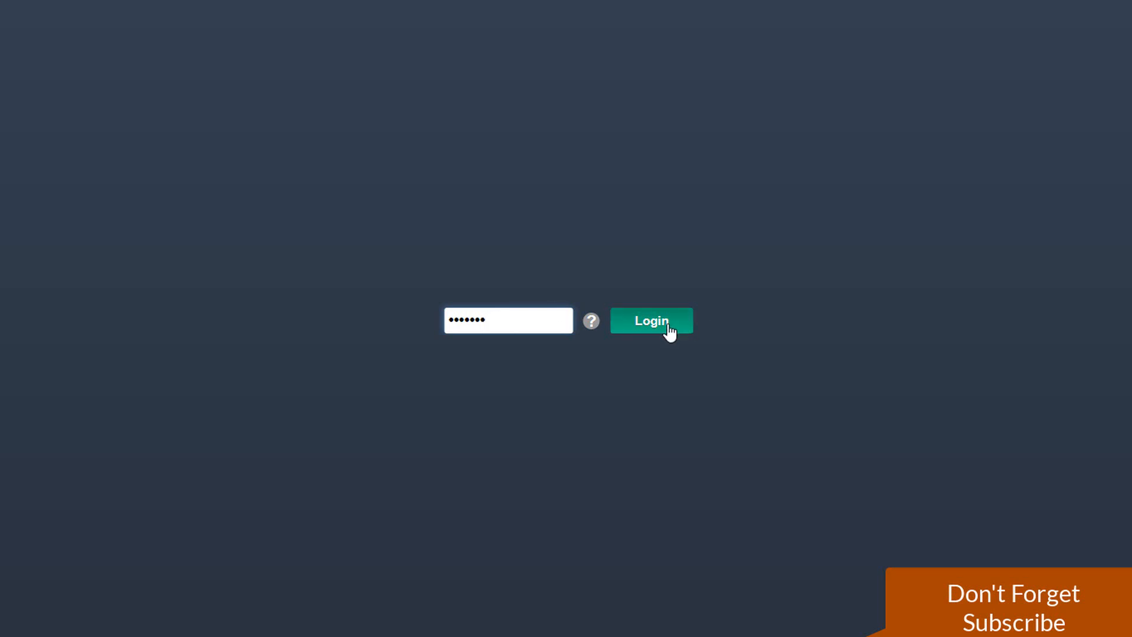
{"action": "left_click", "coordinate": [651, 321]}
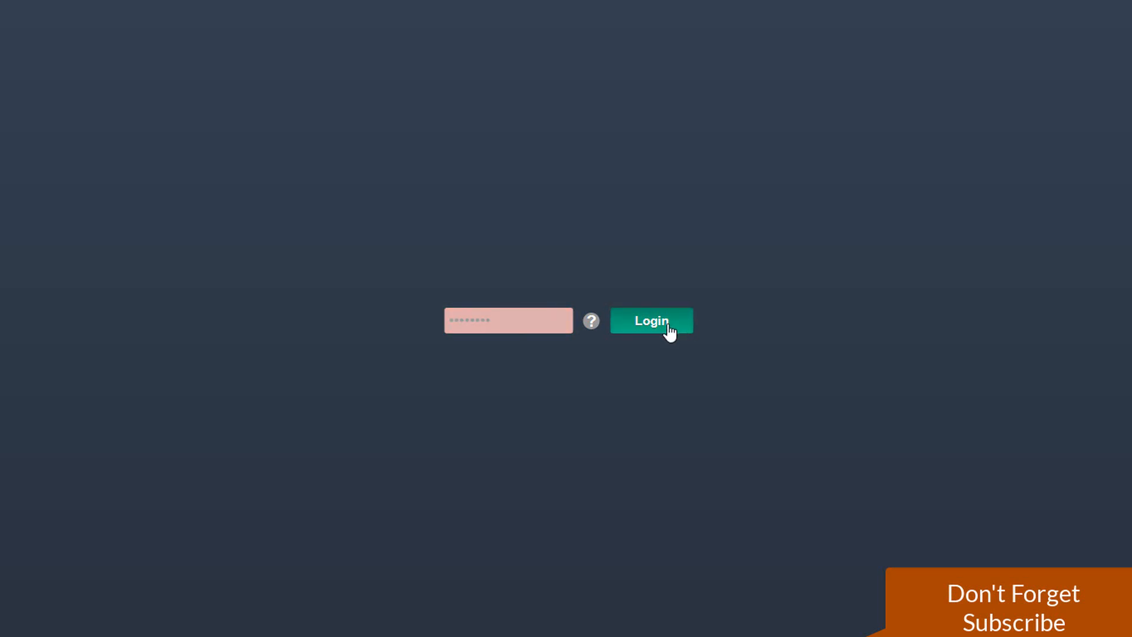
{"action": "left_click", "coordinate": [508, 320]}
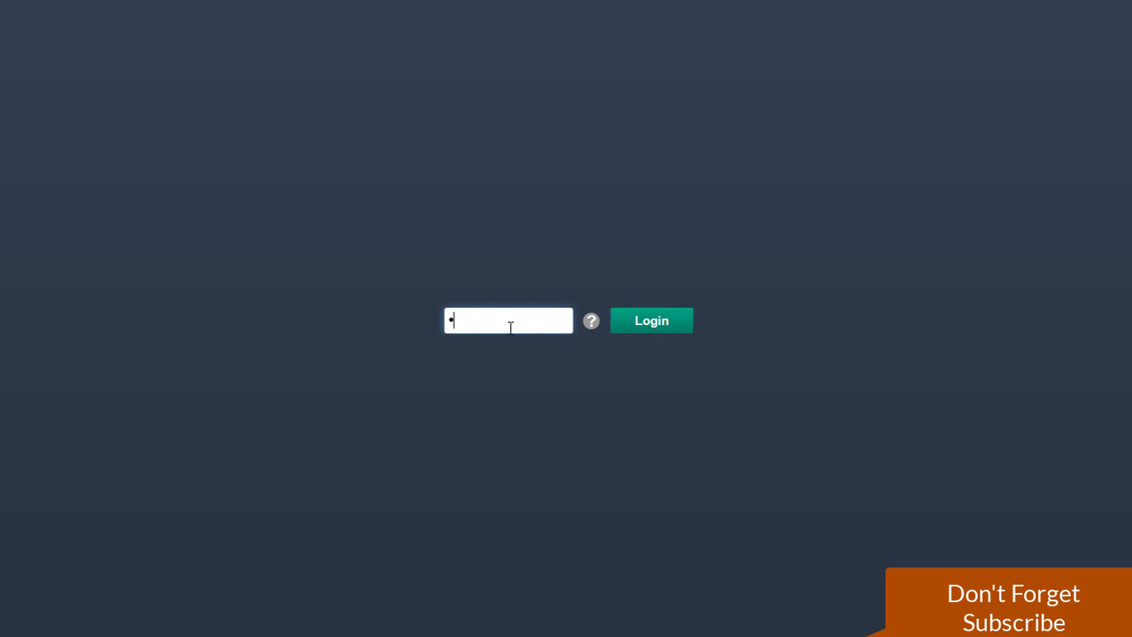
{"action": "type", "text": "••"}
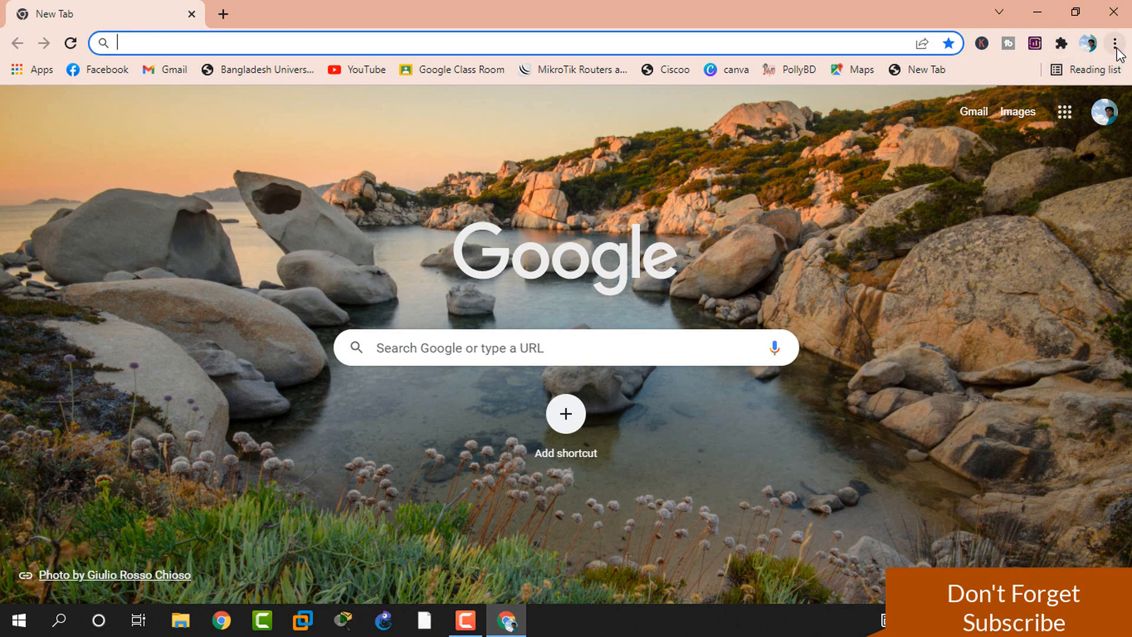
{"action": "mouse_move", "coordinate": [1118, 44]}
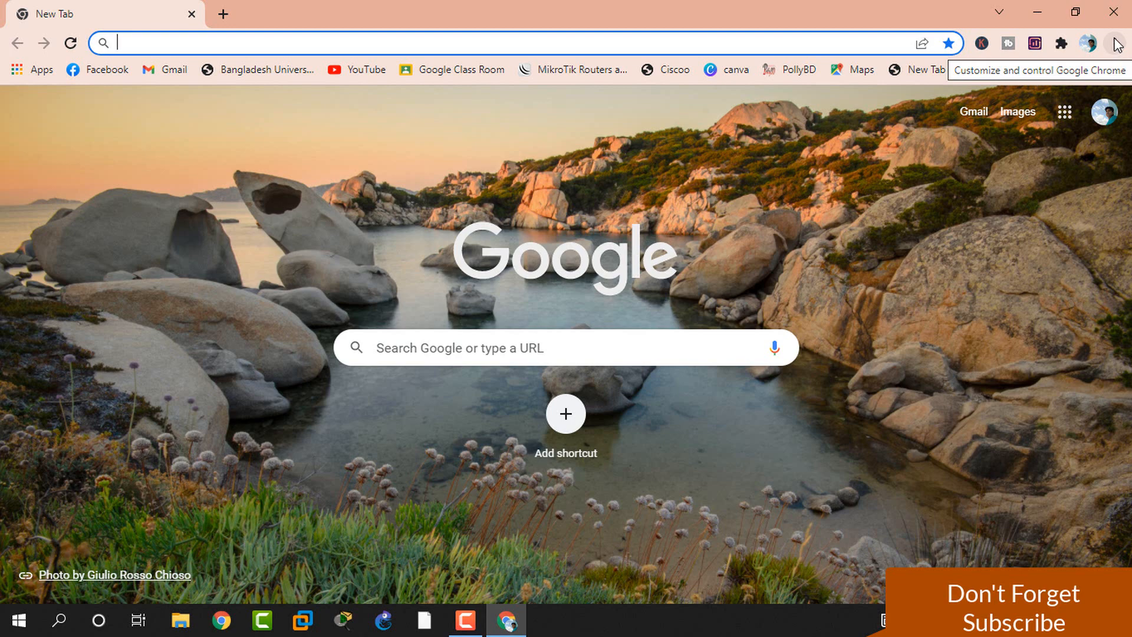
- Reach the Extensions page via More tools, showing LockPW 2.0.3 enabled
{"action": "left_click", "coordinate": [1115, 43]}
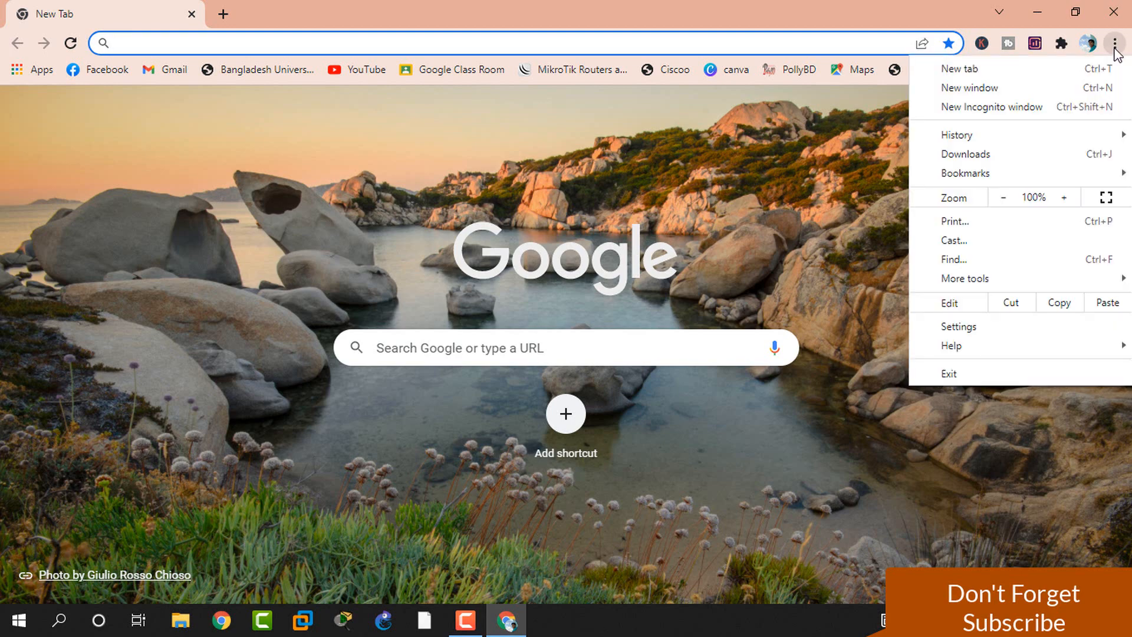
{"action": "mouse_move", "coordinate": [953, 240]}
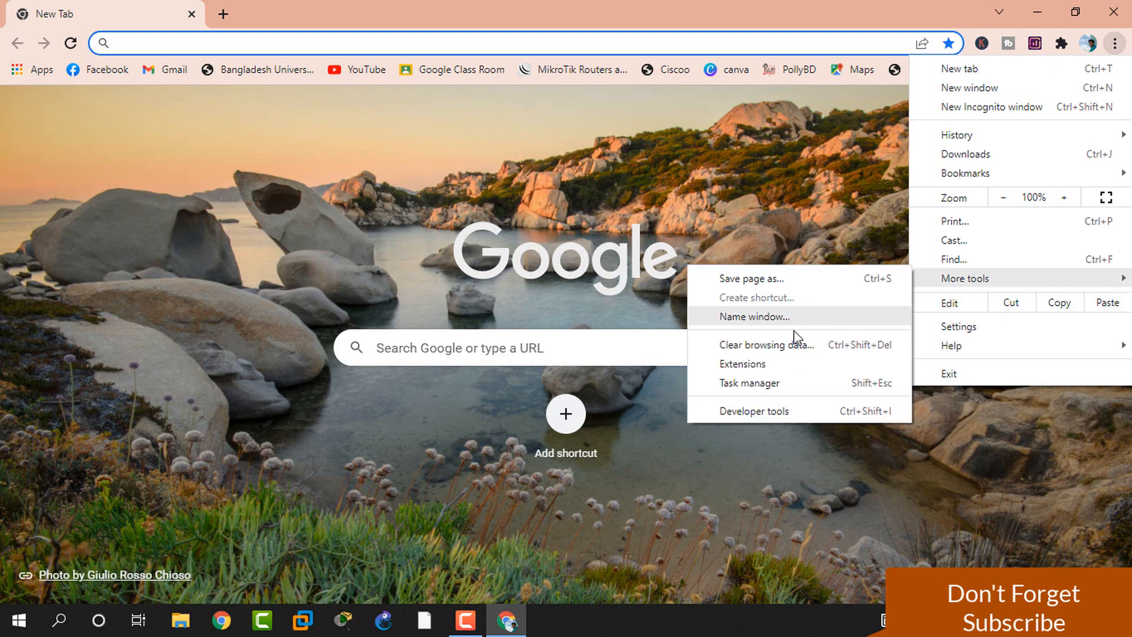
{"action": "left_click", "coordinate": [742, 364]}
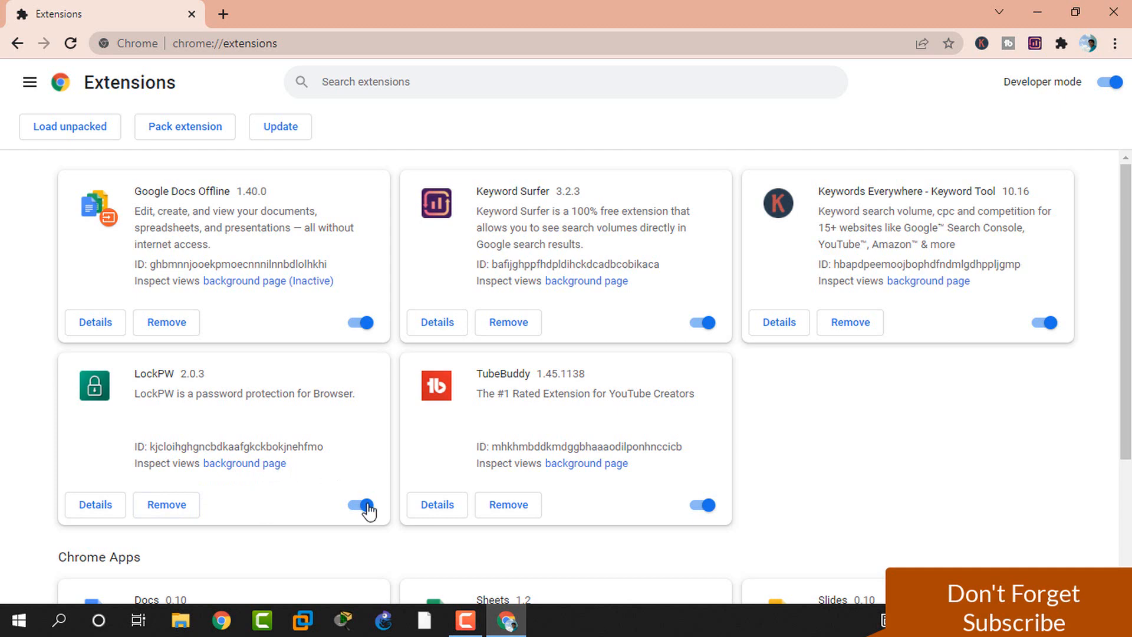
- Disable LockPW, close Chrome, and relaunch it to a plain new tab page with no password prompt
{"action": "left_click", "coordinate": [361, 505]}
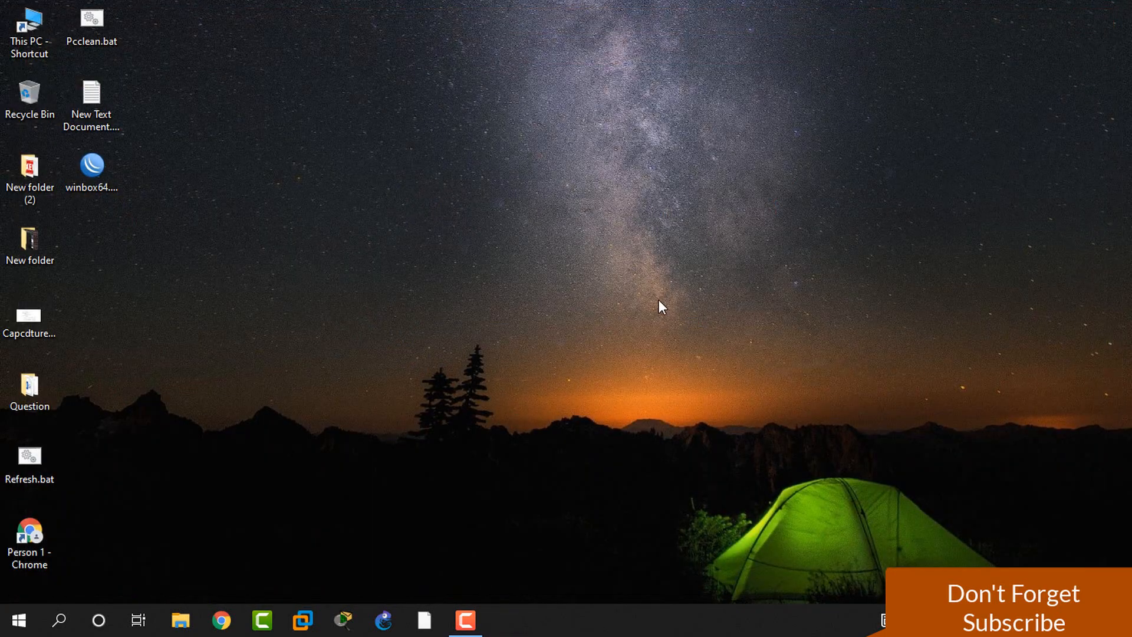
{"action": "left_click", "coordinate": [221, 625]}
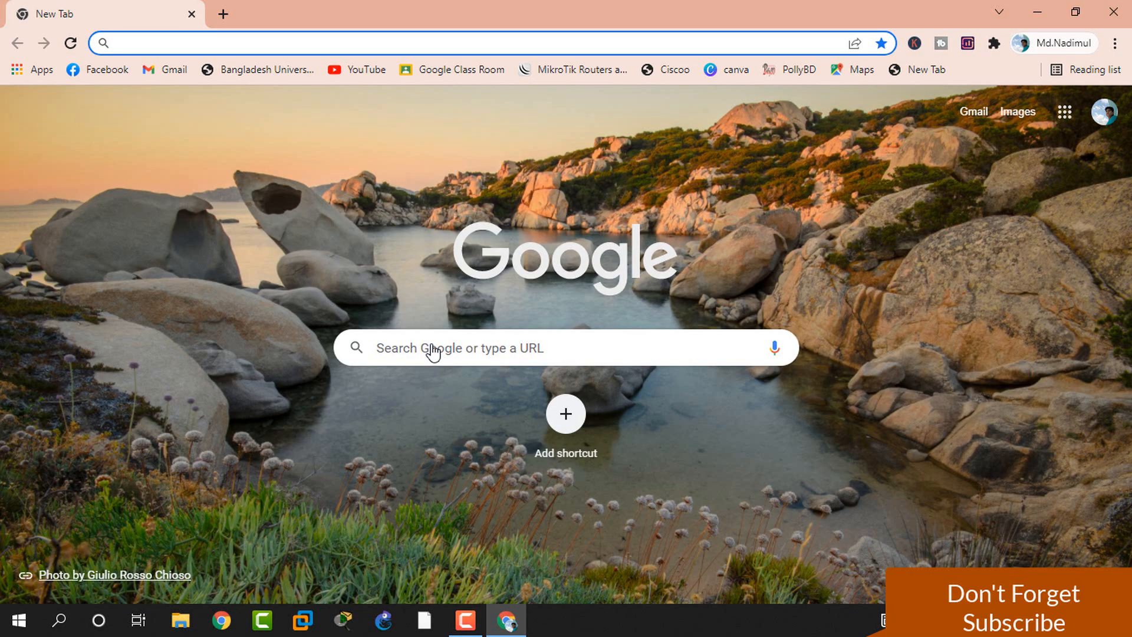
{"action": "mouse_move", "coordinate": [921, 168]}
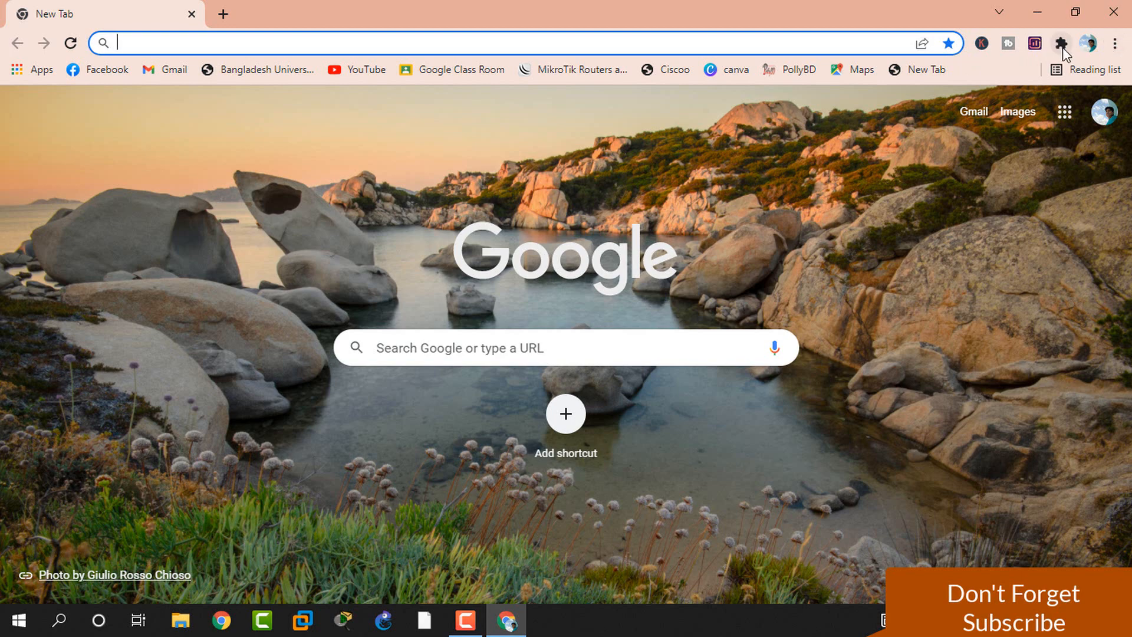
{"action": "mouse_move", "coordinate": [1063, 52]}
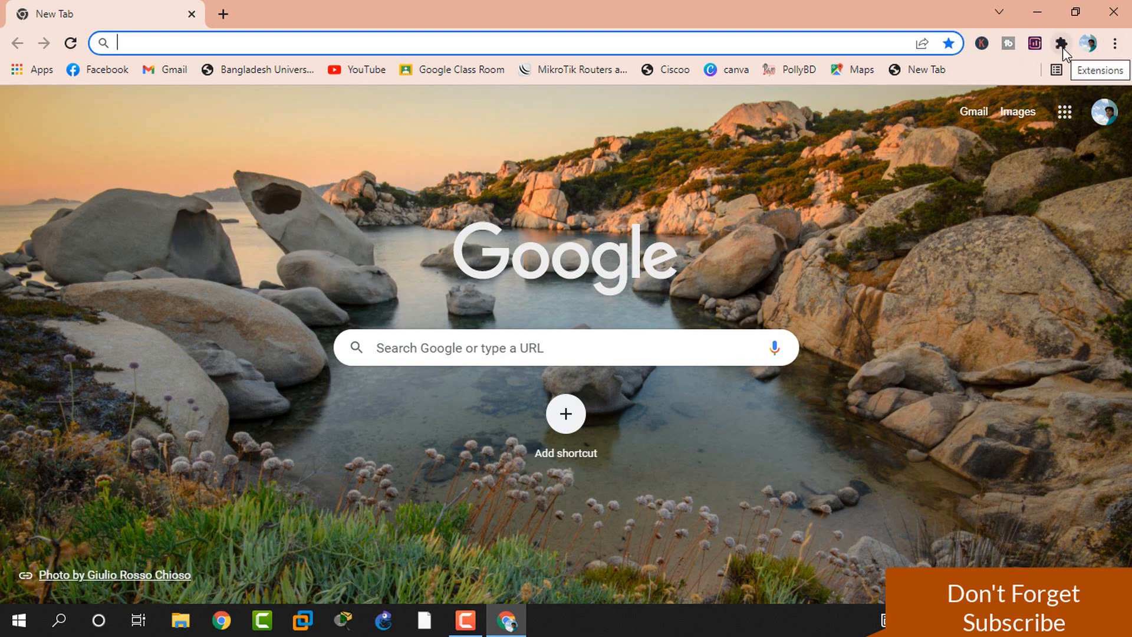
- Re-enable LockPW from Manage extensions so its password lock screen returns
{"action": "left_click", "coordinate": [1062, 42]}
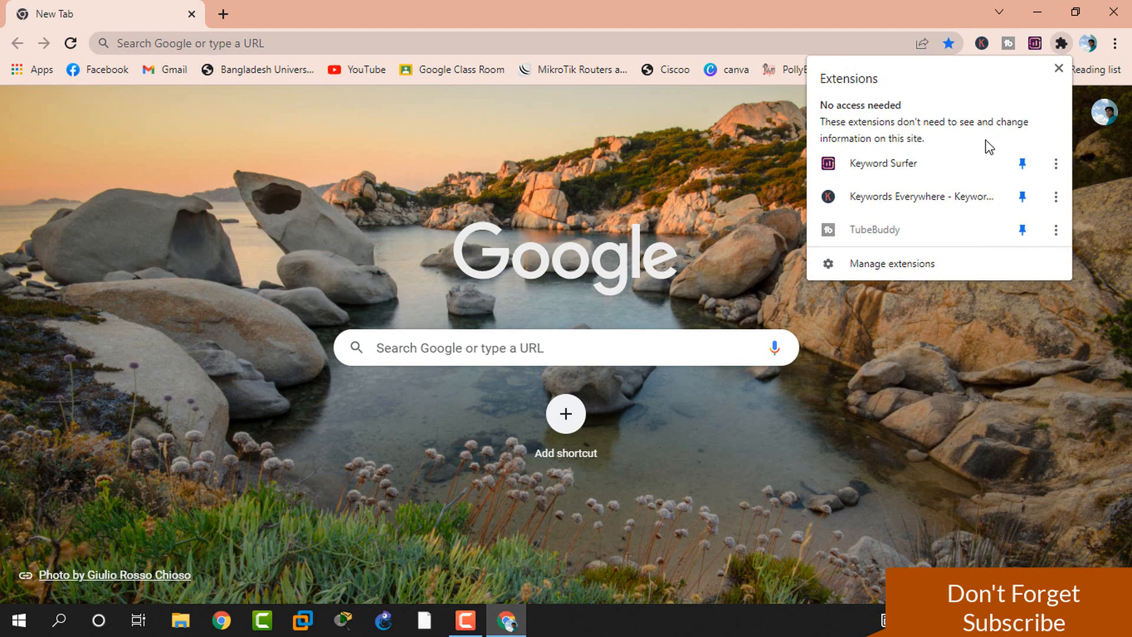
{"action": "left_click", "coordinate": [893, 263]}
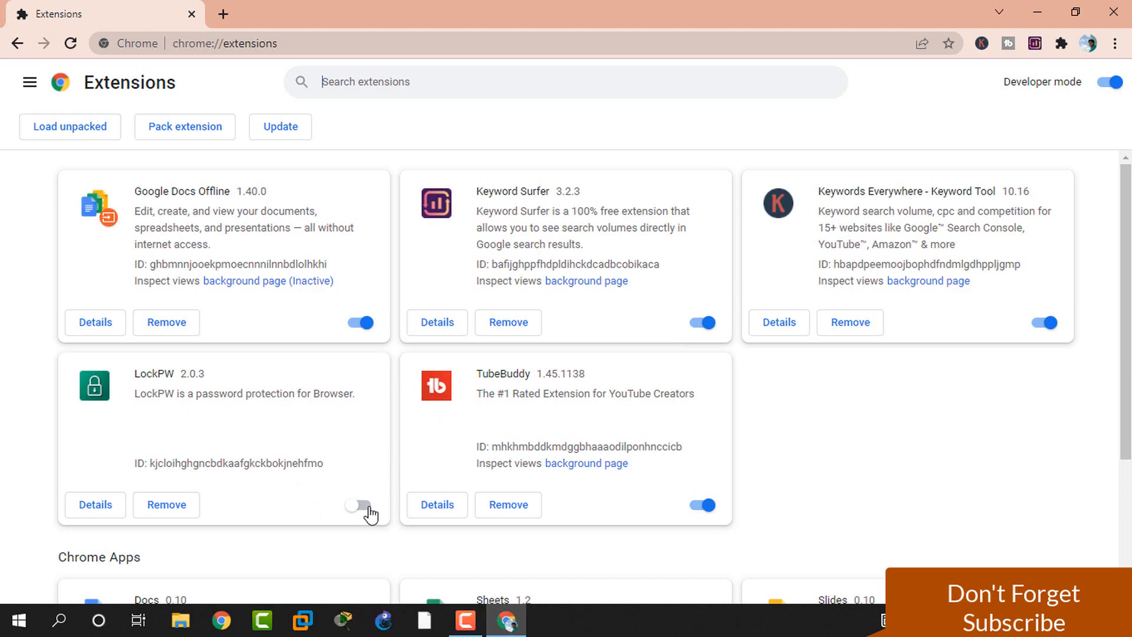
{"action": "left_click", "coordinate": [361, 505]}
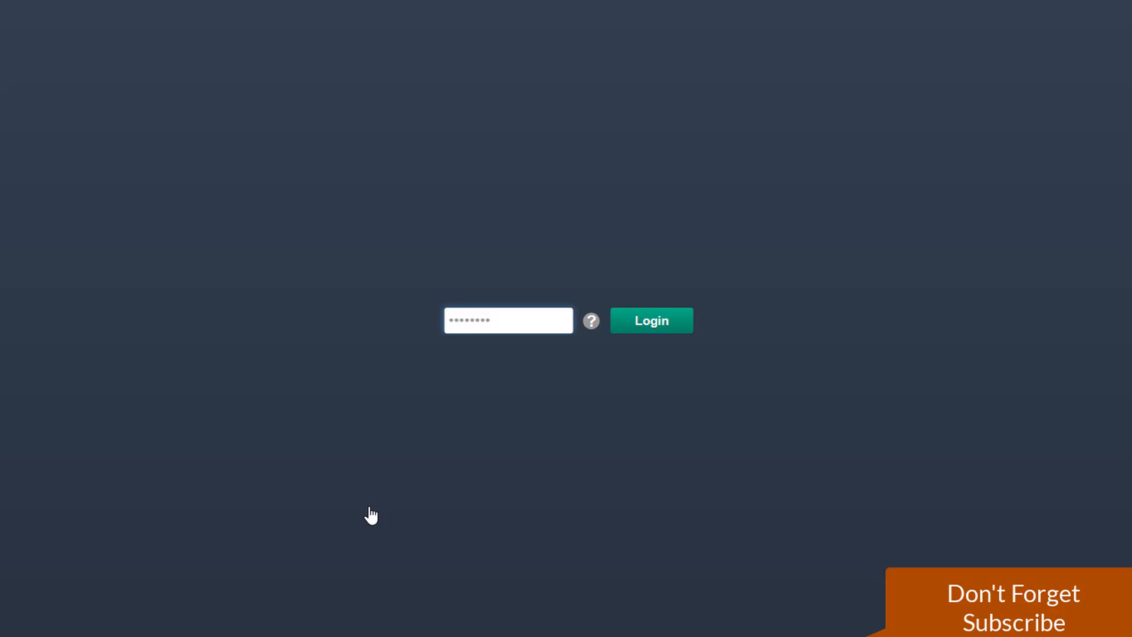
{"action": "left_click", "coordinate": [507, 321]}
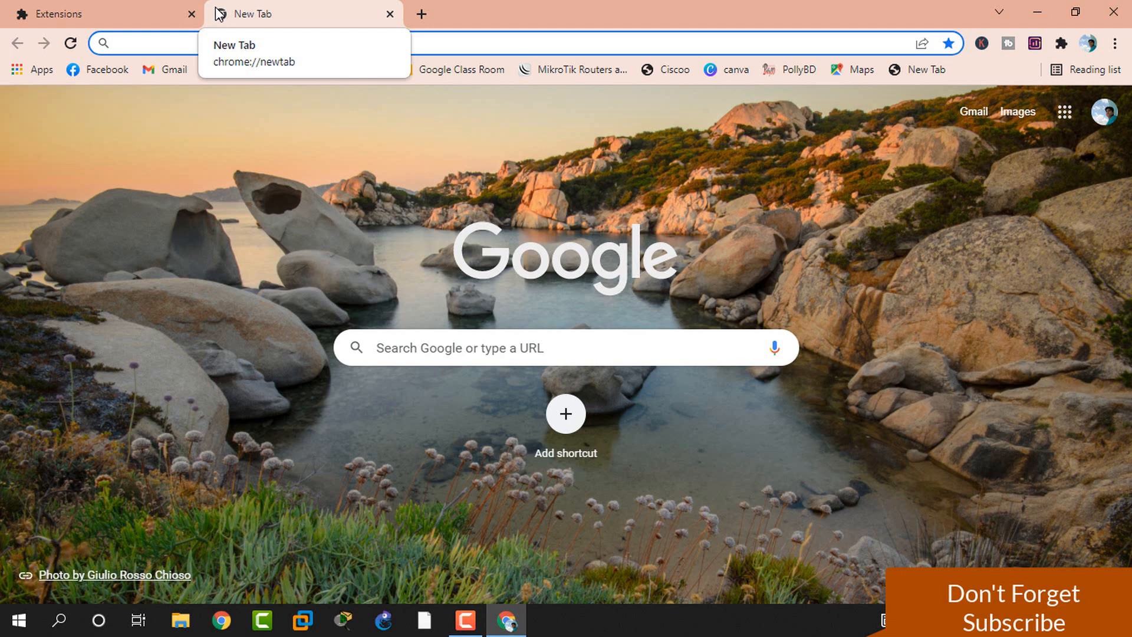
{"action": "left_click", "coordinate": [116, 43]}
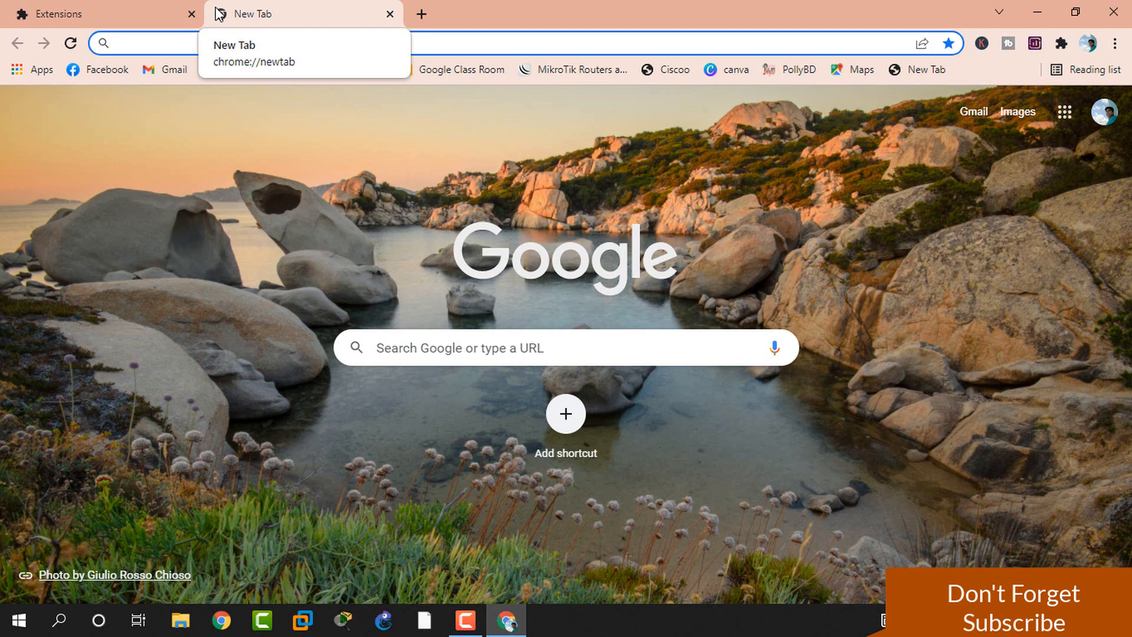
{"action": "left_click", "coordinate": [116, 42]}
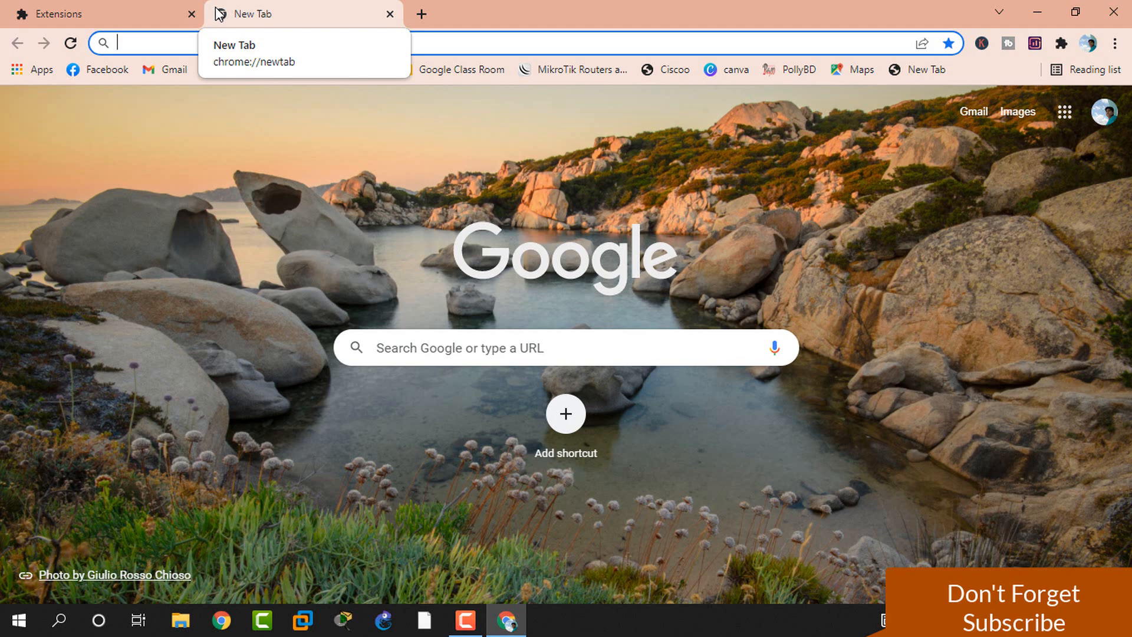